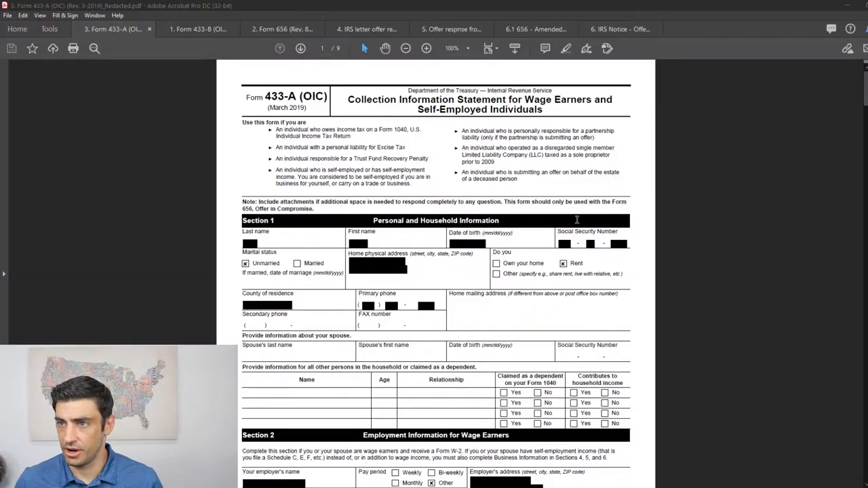
{"action": "mouse_move", "coordinate": [402, 175]}
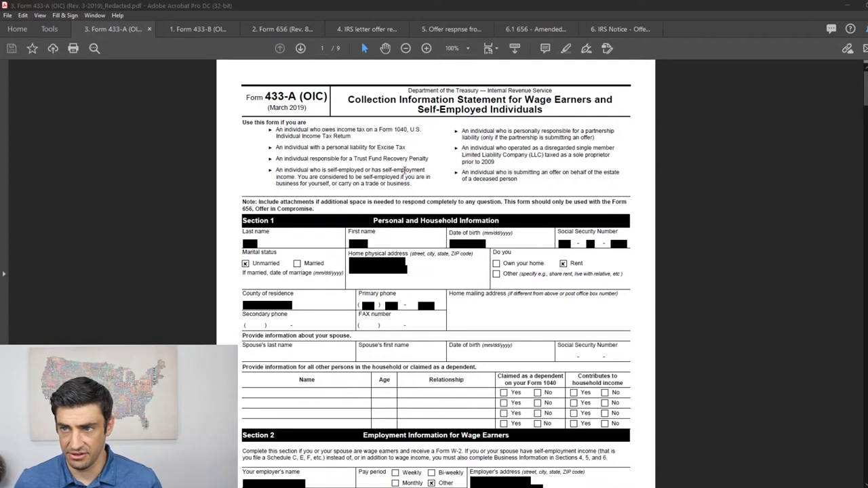
{"action": "mouse_move", "coordinate": [449, 259]}
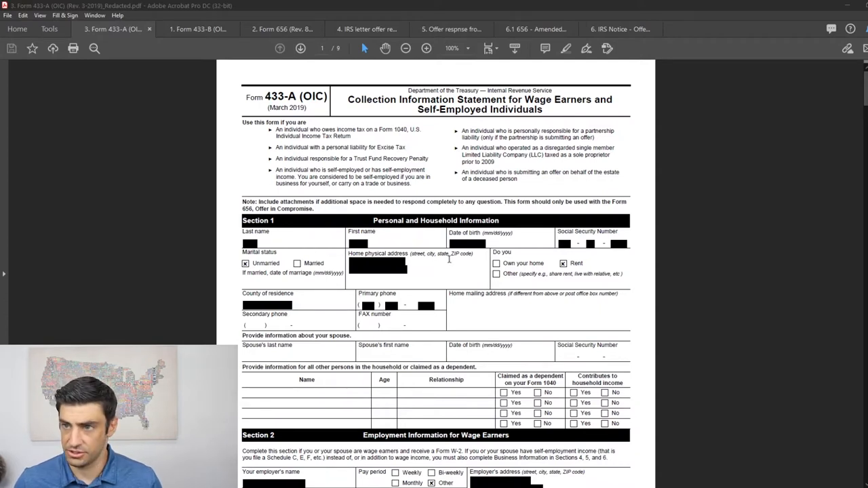
Scroll page 1 of Form 433-A past Section 1 to Section 2 Employment Information.
{"action": "scroll", "scroll_direction": "down", "scroll_amount": 3}
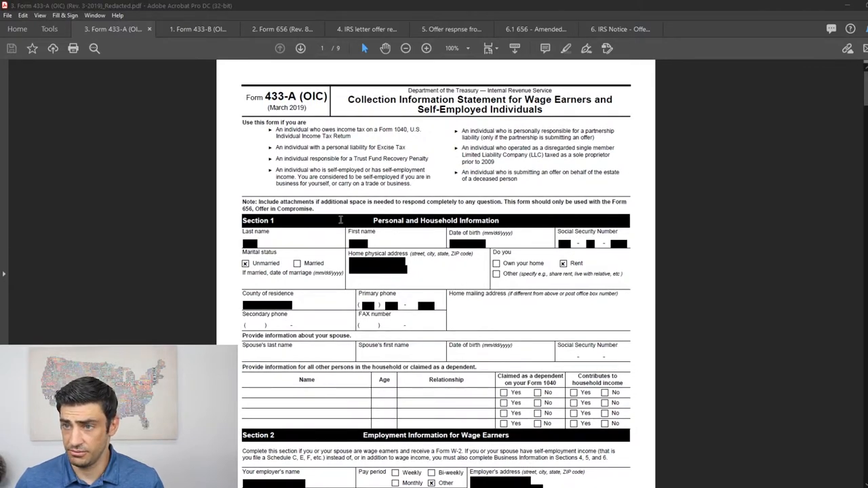
{"action": "mouse_move", "coordinate": [415, 296]}
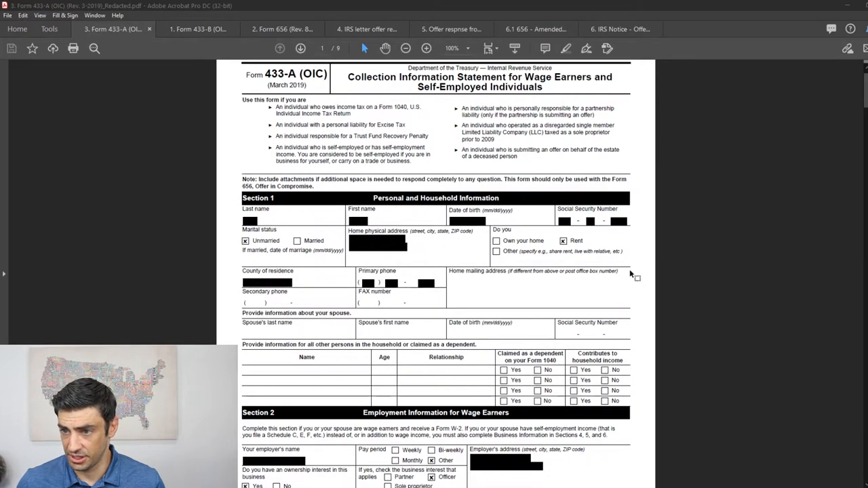
{"action": "scroll", "scroll_direction": "down", "scroll_amount": 3}
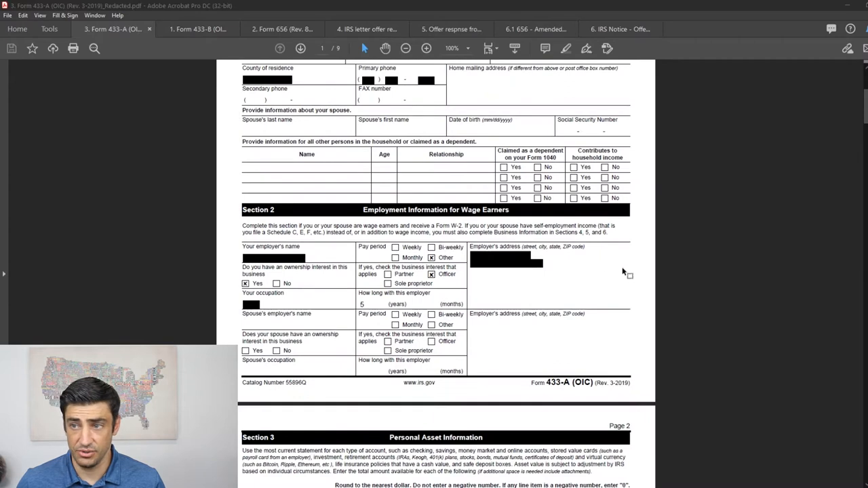
{"action": "mouse_move", "coordinate": [562, 249]}
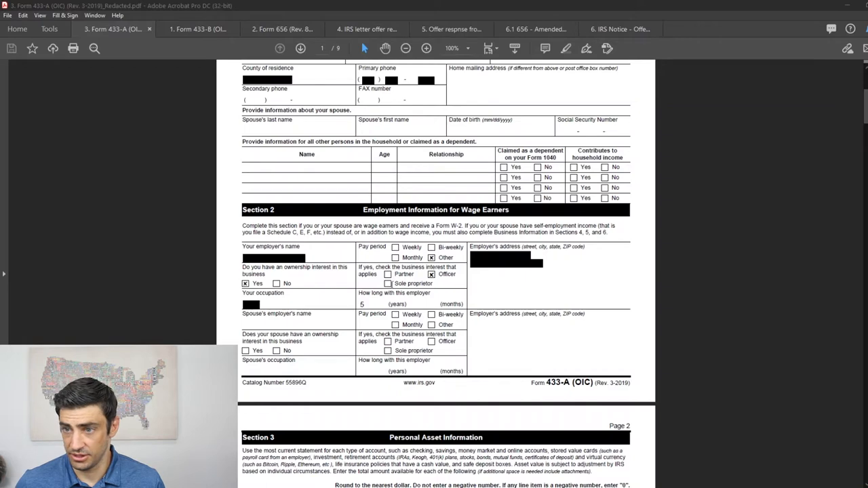
{"action": "mouse_move", "coordinate": [492, 272]}
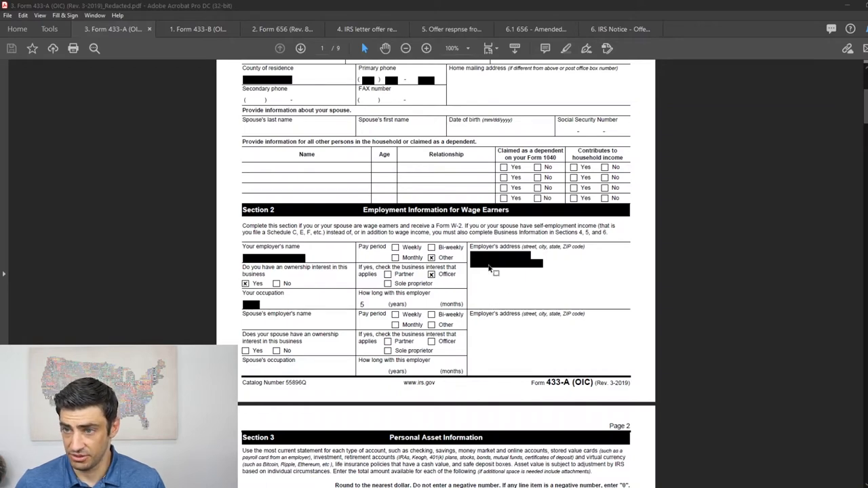
Scroll past page 2's cash, investment, retirement and life insurance entries to page 3.
{"action": "scroll", "scroll_direction": "down", "scroll_amount": 3}
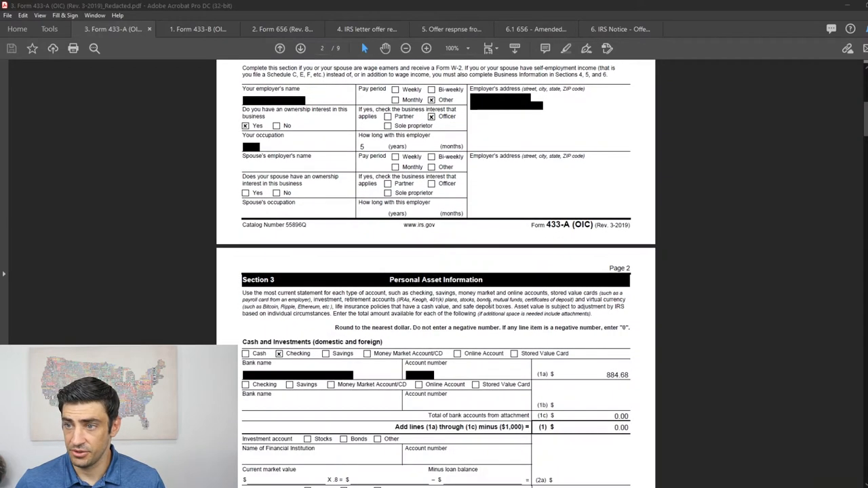
{"action": "scroll", "scroll_direction": "down", "scroll_amount": 3}
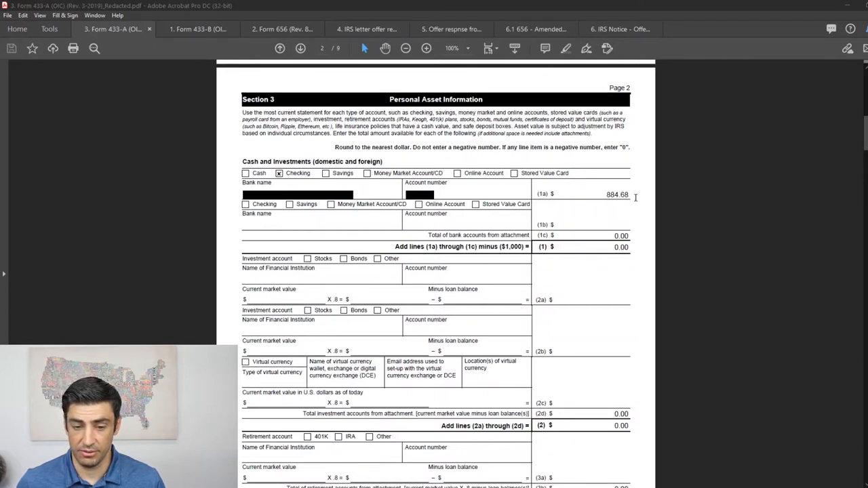
{"action": "mouse_move", "coordinate": [633, 201]}
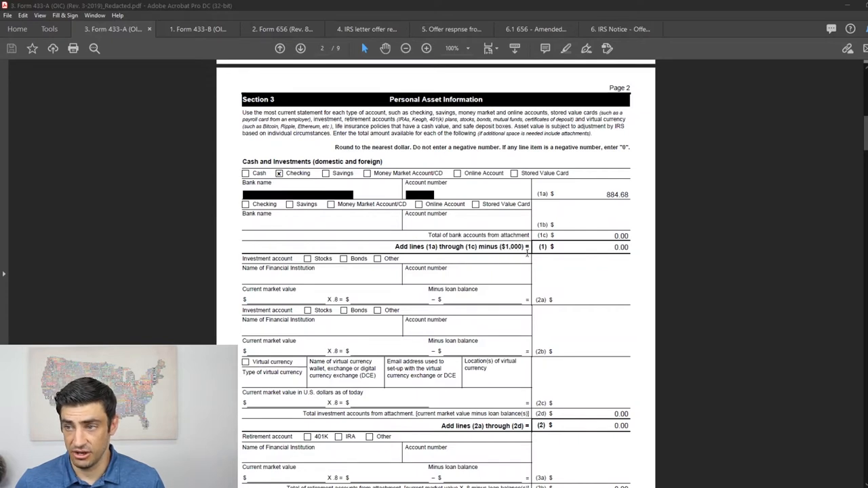
{"action": "mouse_move", "coordinate": [600, 261]}
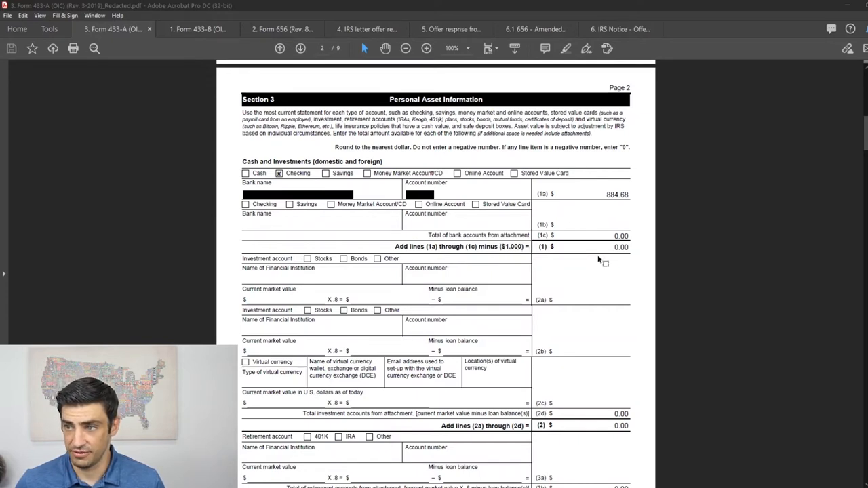
{"action": "mouse_move", "coordinate": [612, 236]}
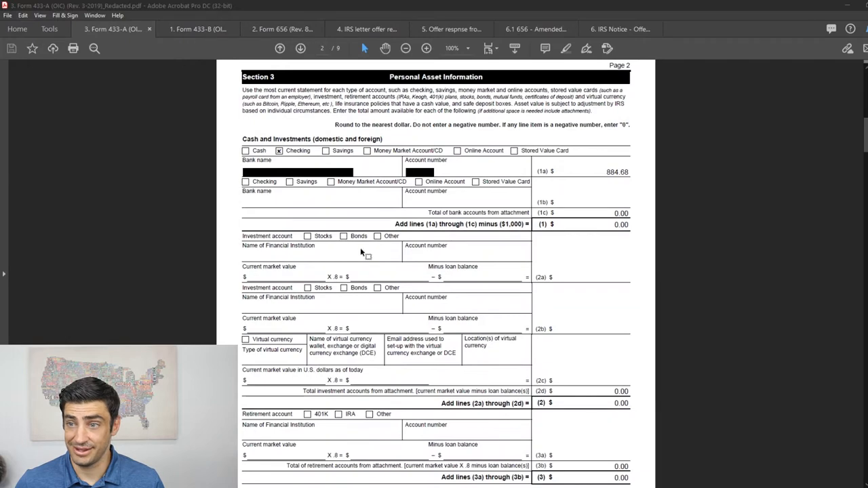
{"action": "scroll", "scroll_direction": "down", "scroll_amount": 3}
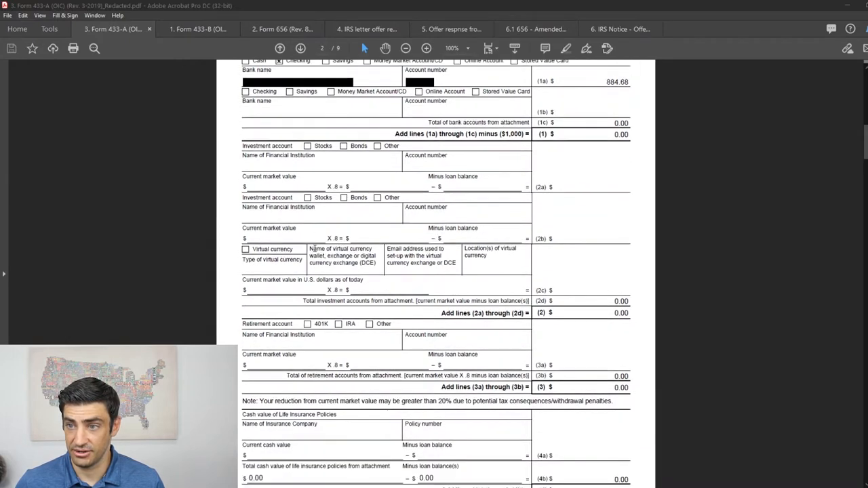
{"action": "scroll", "scroll_direction": "down", "scroll_amount": 3}
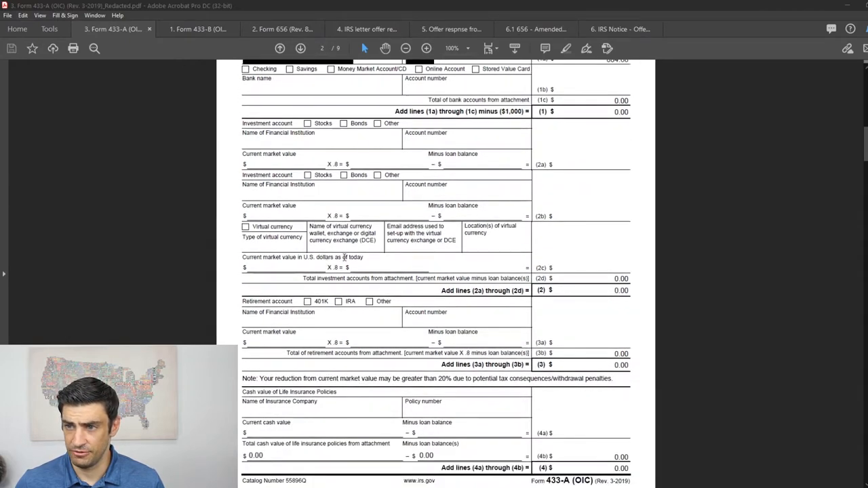
{"action": "scroll", "scroll_direction": "down", "scroll_amount": 3}
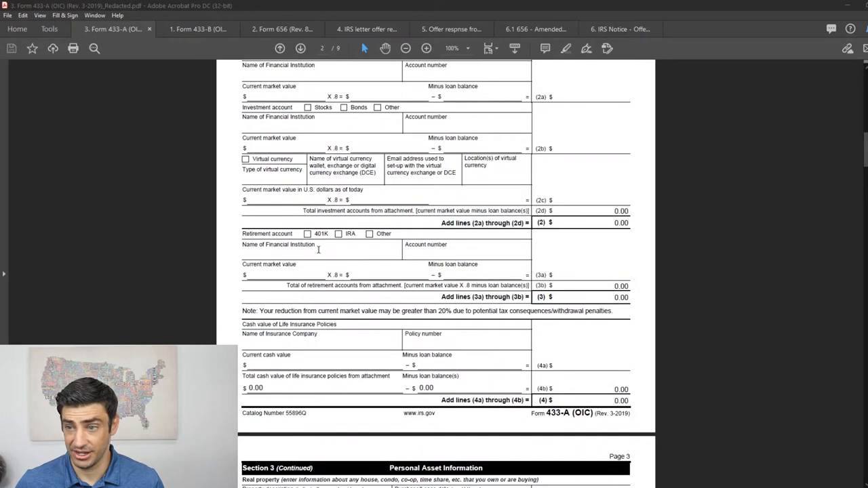
{"action": "scroll", "scroll_direction": "down", "scroll_amount": 3}
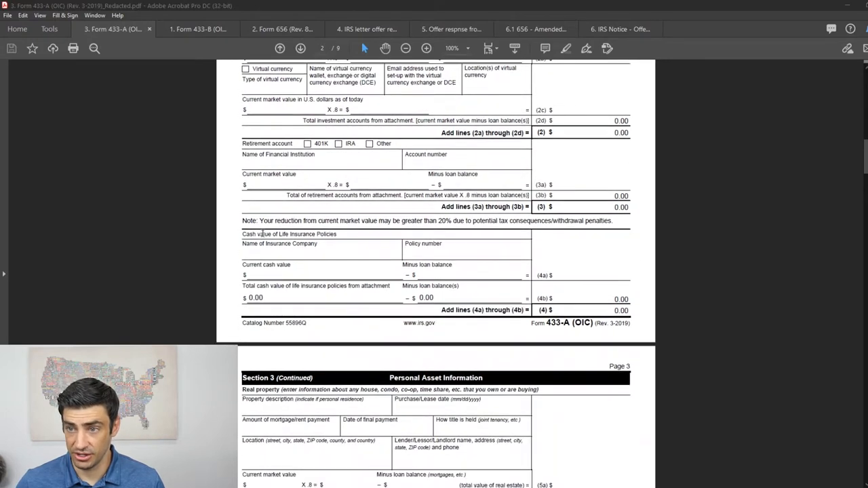
{"action": "mouse_move", "coordinate": [252, 245]}
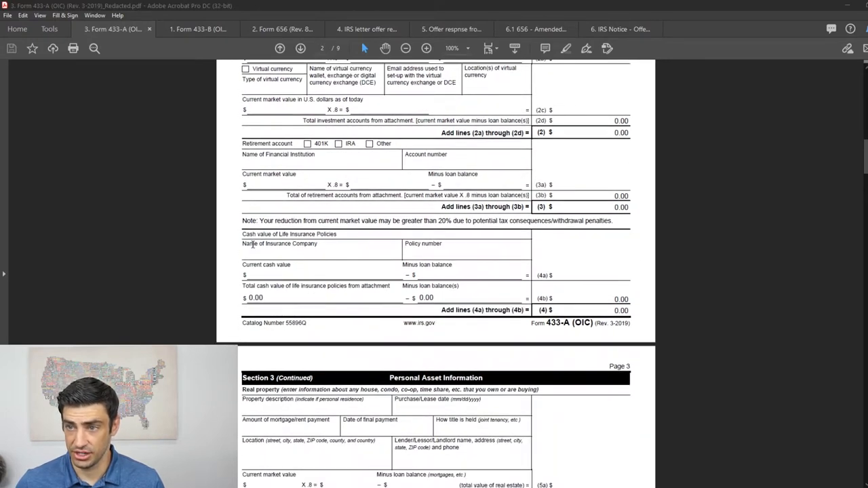
{"action": "scroll", "scroll_direction": "down", "scroll_amount": 3}
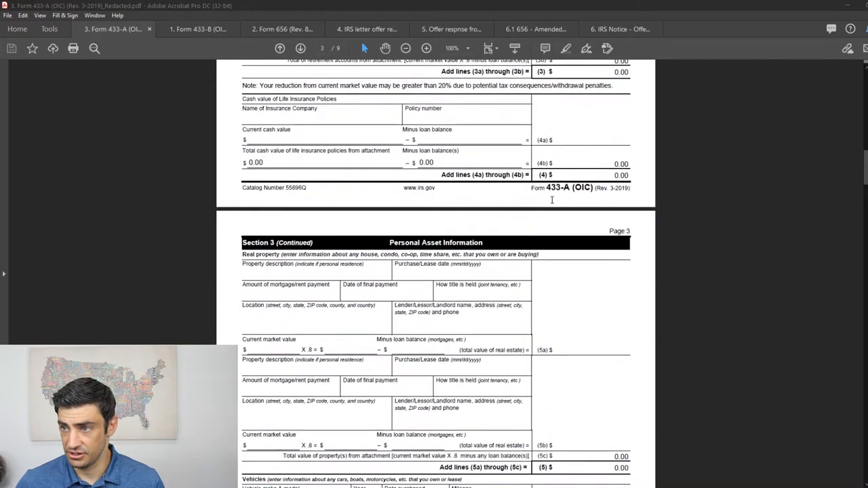
Scroll past page 3's real property and Vehicles totals to the top of page 4.
{"action": "scroll", "scroll_direction": "down", "scroll_amount": 3}
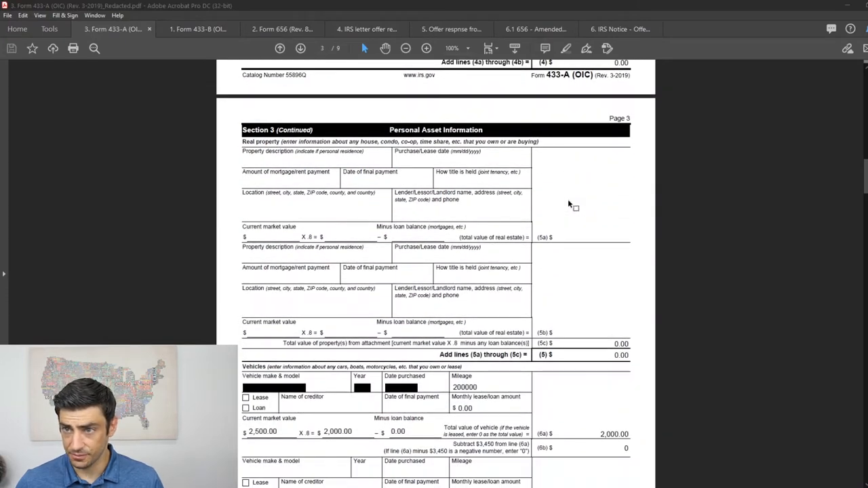
{"action": "mouse_move", "coordinate": [485, 116]}
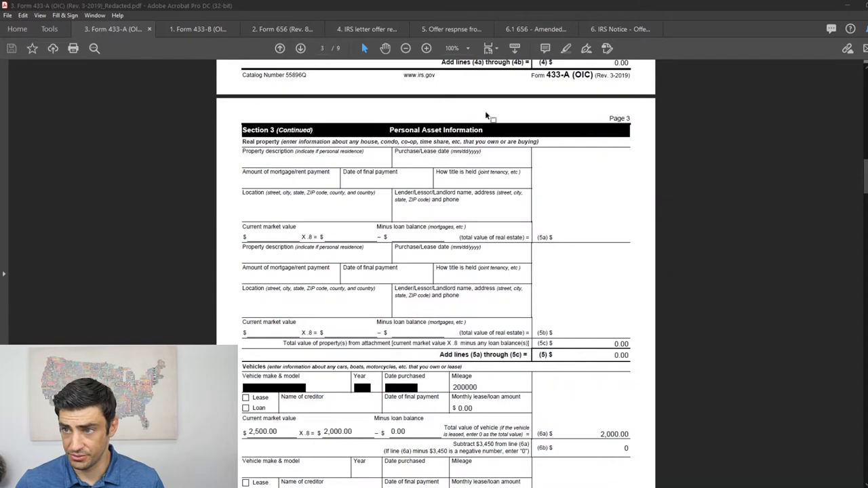
{"action": "scroll", "scroll_direction": "down", "scroll_amount": 3}
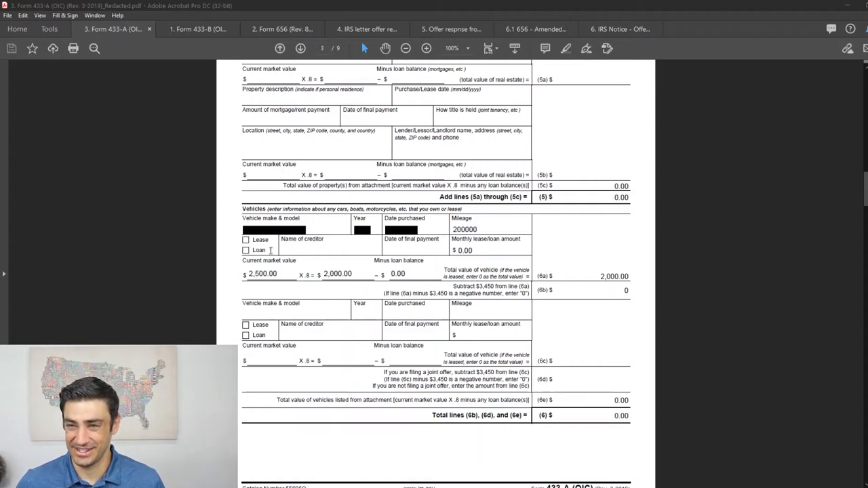
{"action": "mouse_move", "coordinate": [234, 290]}
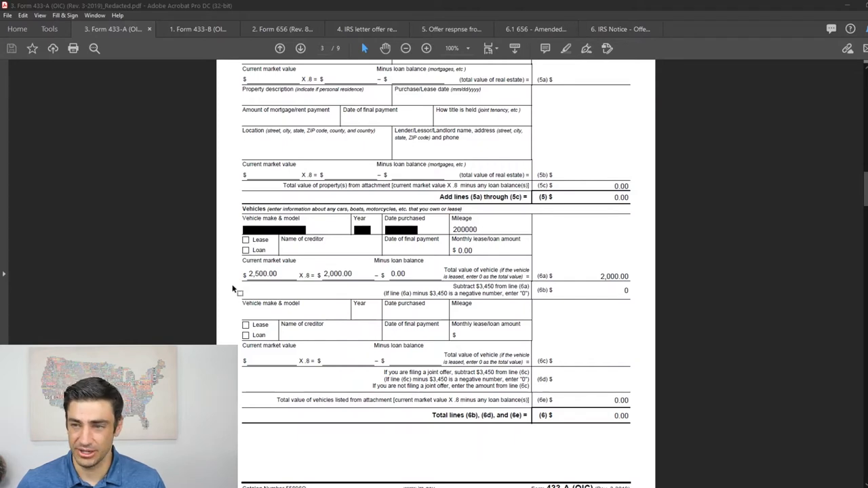
{"action": "mouse_move", "coordinate": [303, 280]}
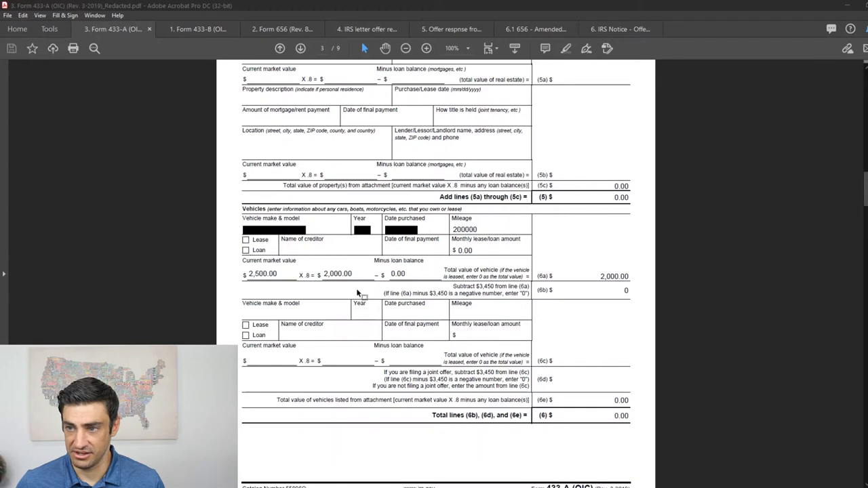
{"action": "mouse_move", "coordinate": [597, 257]}
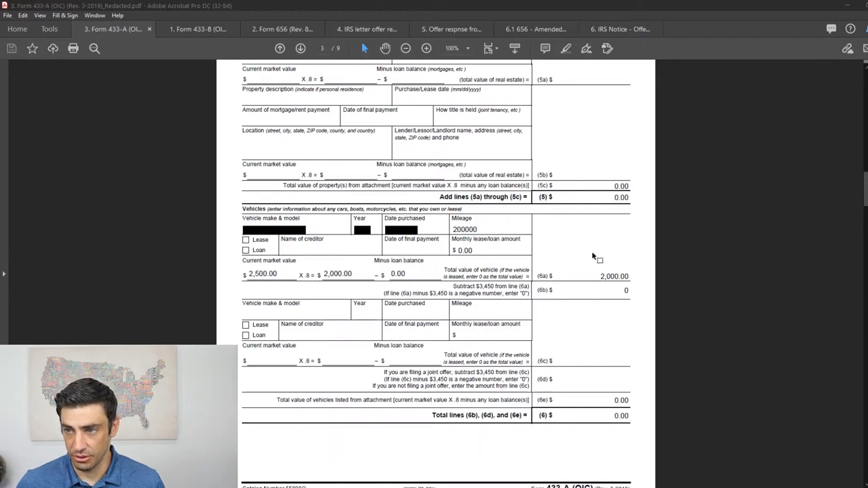
{"action": "scroll", "scroll_direction": "down", "scroll_amount": 3}
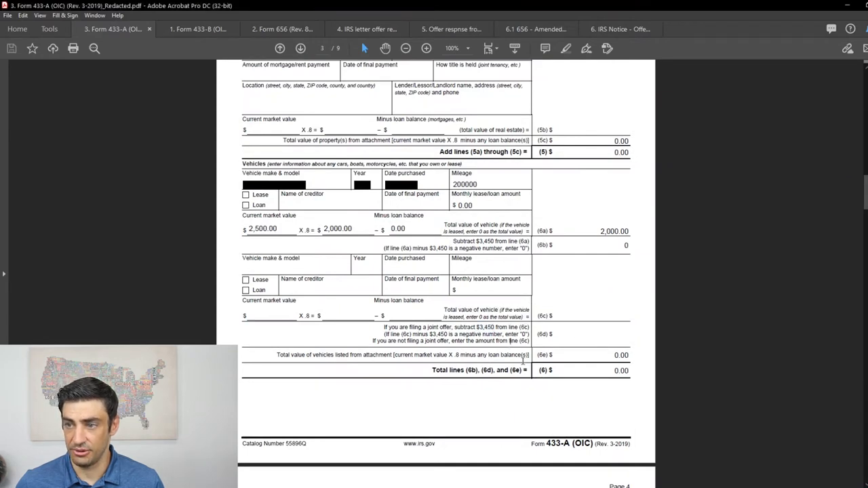
{"action": "mouse_move", "coordinate": [590, 345]}
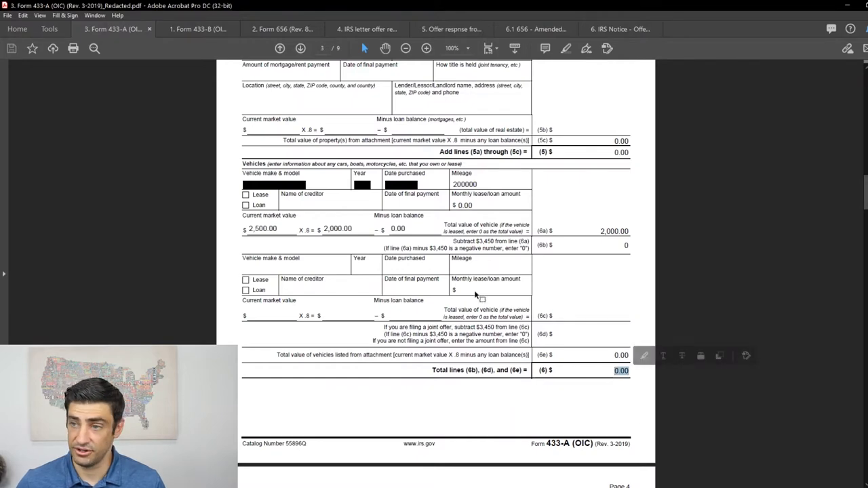
{"action": "scroll", "scroll_direction": "down", "scroll_amount": 3}
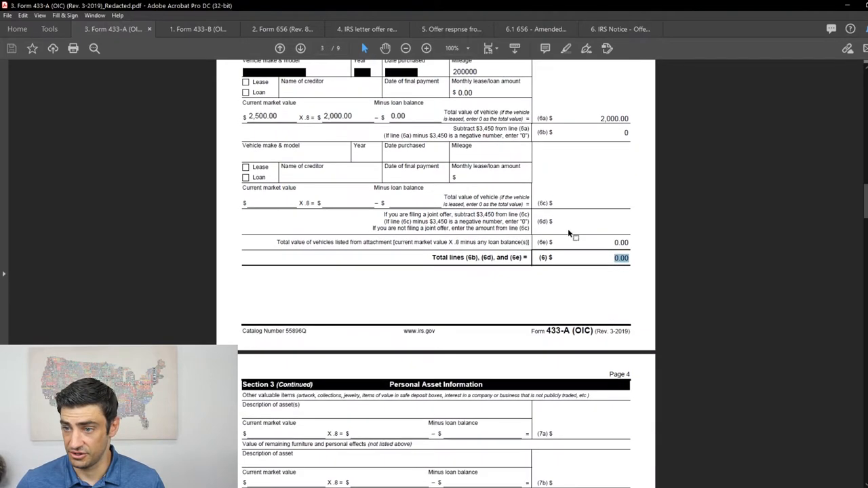
Scroll past page 4's Box A total and self-employed Sections 4–5 to page 5.
{"action": "scroll", "scroll_direction": "down", "scroll_amount": 3}
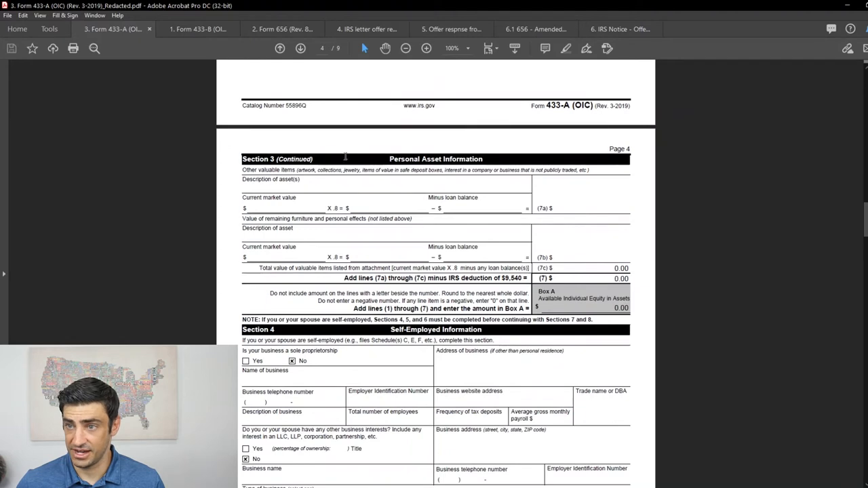
{"action": "mouse_move", "coordinate": [328, 259]}
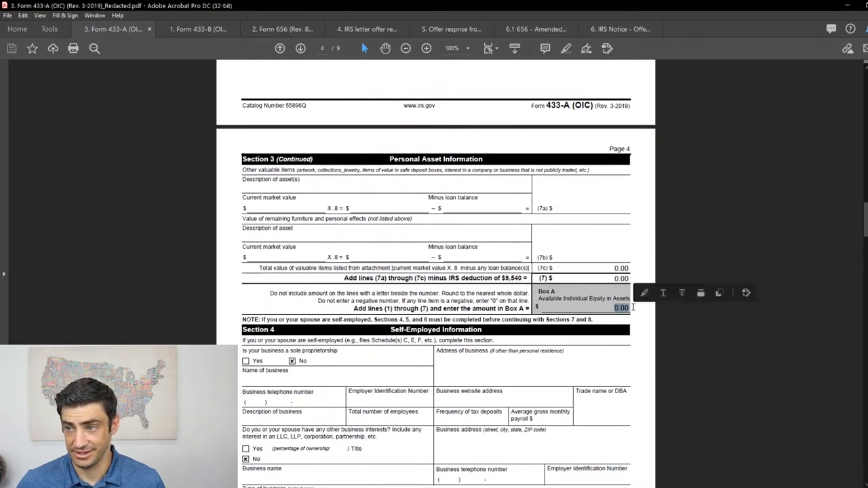
{"action": "scroll", "scroll_direction": "down", "scroll_amount": 3}
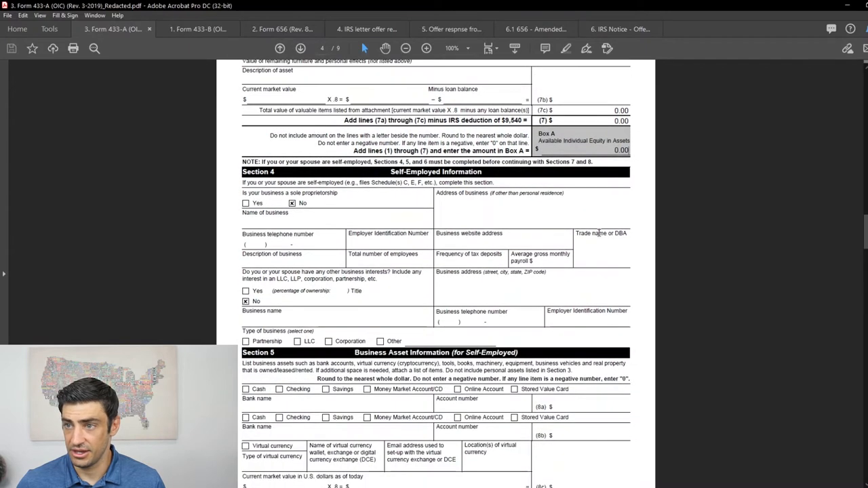
{"action": "mouse_move", "coordinate": [464, 211]}
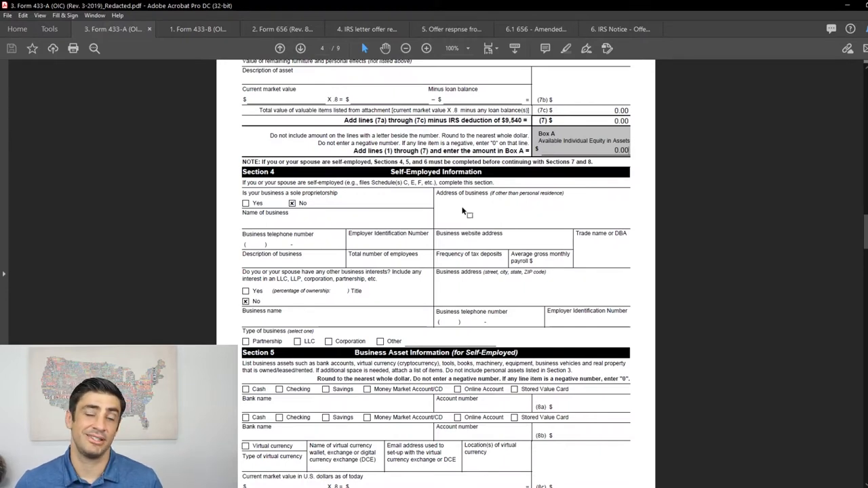
{"action": "mouse_move", "coordinate": [405, 136]}
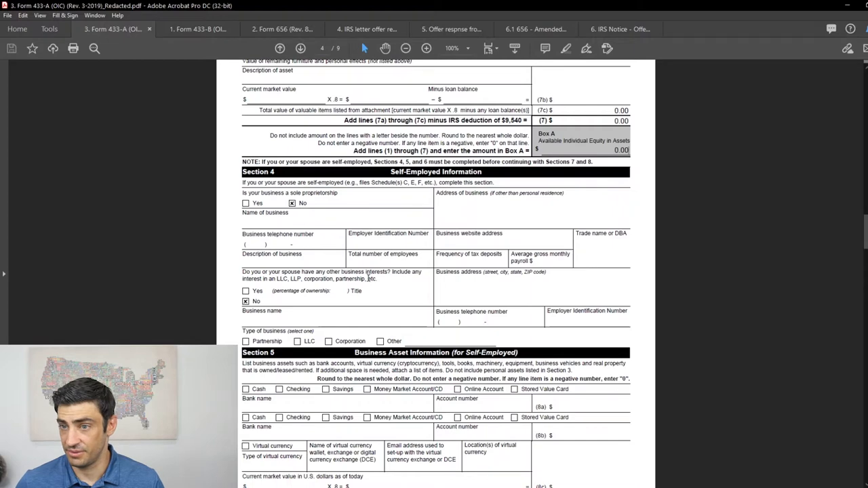
{"action": "scroll", "scroll_direction": "down", "scroll_amount": 3}
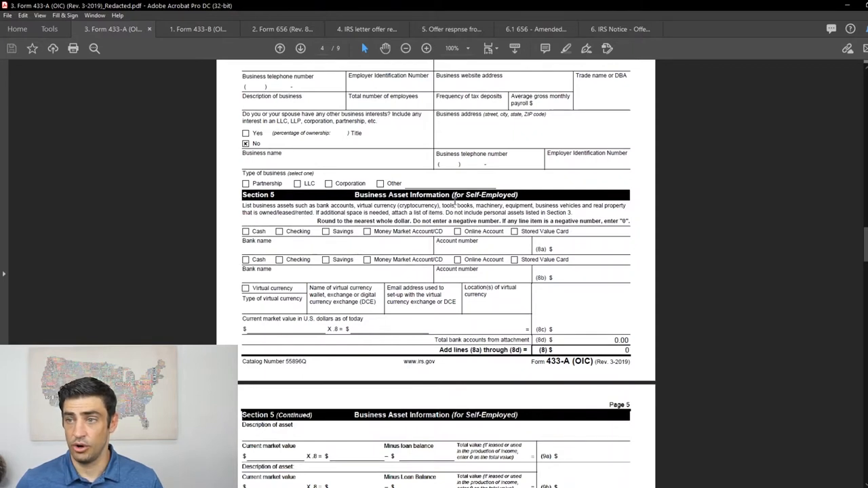
{"action": "mouse_move", "coordinate": [548, 312]}
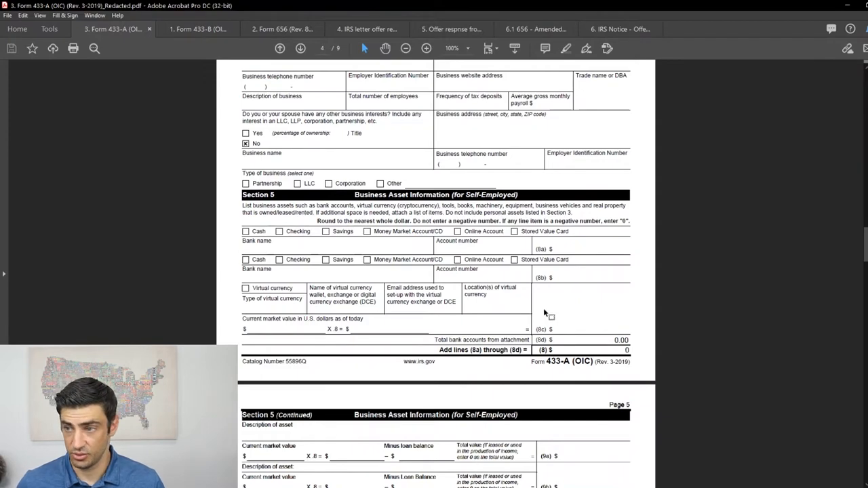
{"action": "scroll", "scroll_direction": "down", "scroll_amount": 3}
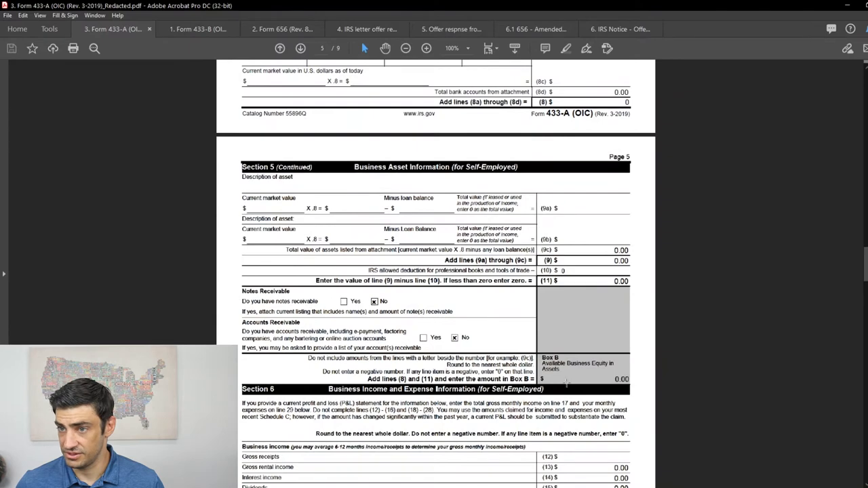
Scroll past Section 6 to page 6's household expenses with Box E and Box F totals.
{"action": "scroll", "scroll_direction": "down", "scroll_amount": 3}
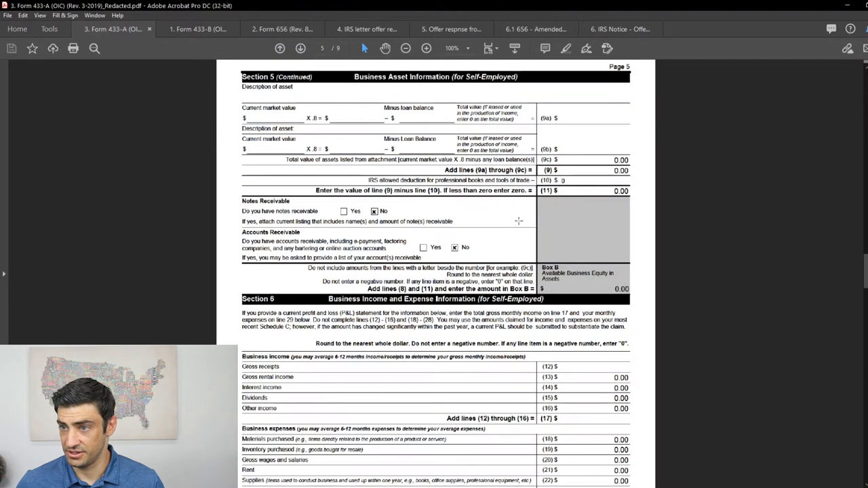
{"action": "scroll", "scroll_direction": "down", "scroll_amount": 3}
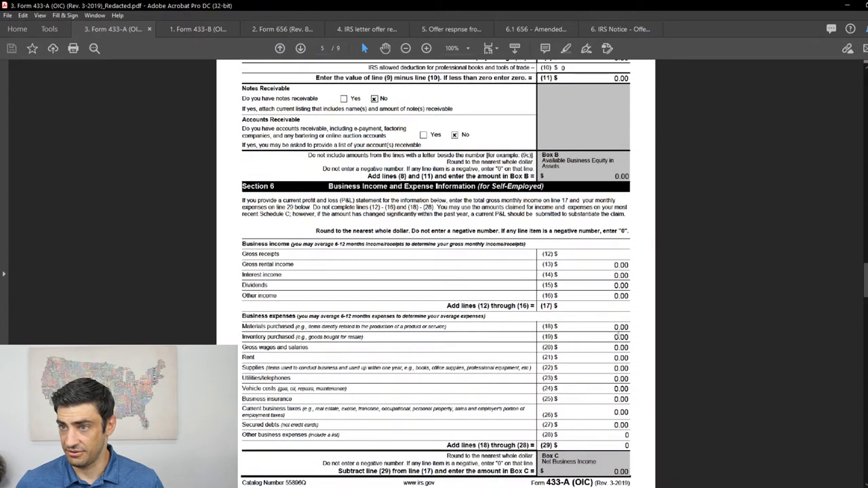
{"action": "scroll", "scroll_direction": "down", "scroll_amount": 3}
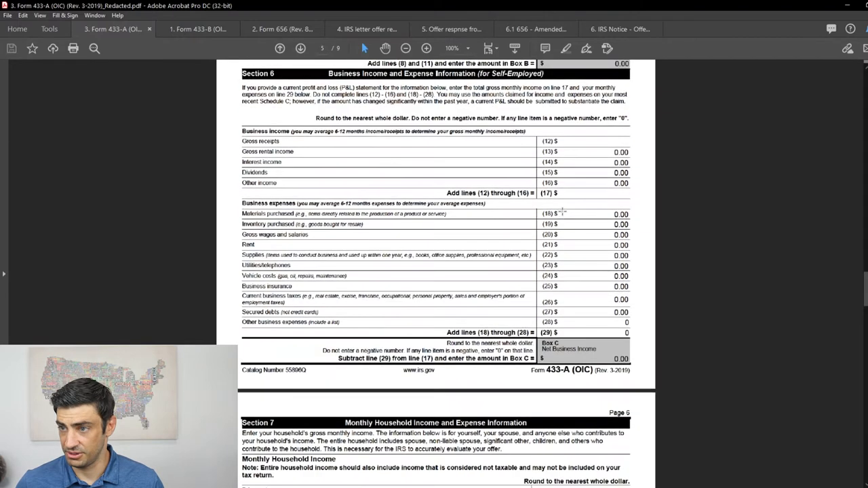
{"action": "scroll", "scroll_direction": "down", "scroll_amount": 3}
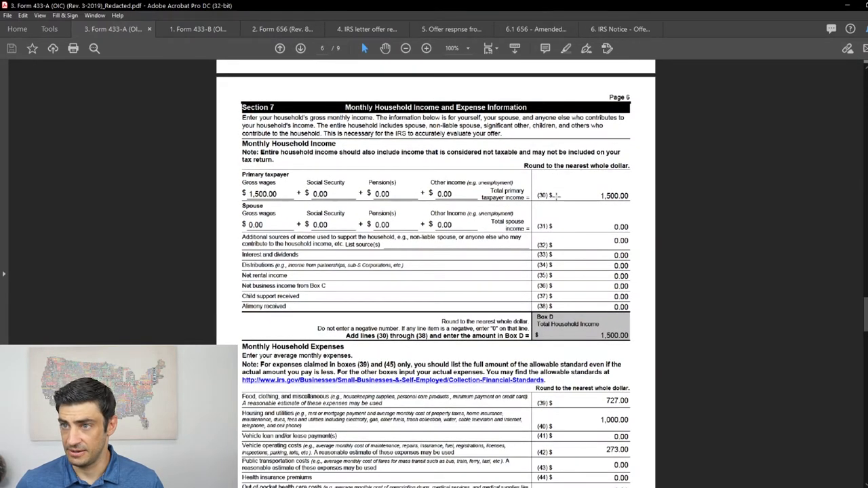
{"action": "scroll", "scroll_direction": "up", "scroll_amount": 3}
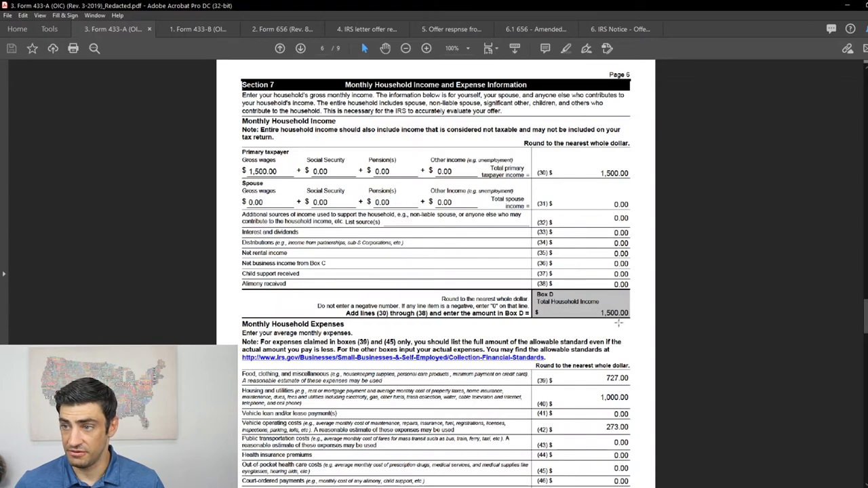
{"action": "scroll", "scroll_direction": "down", "scroll_amount": 3}
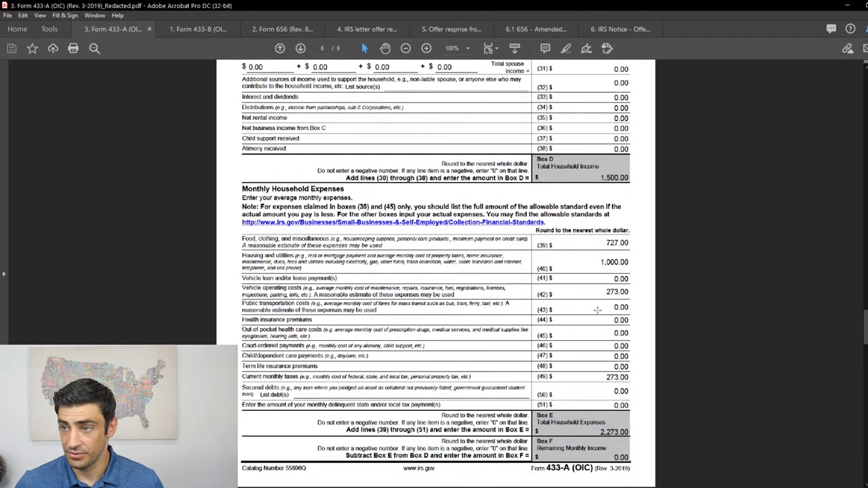
{"action": "scroll", "scroll_direction": "down", "scroll_amount": 3}
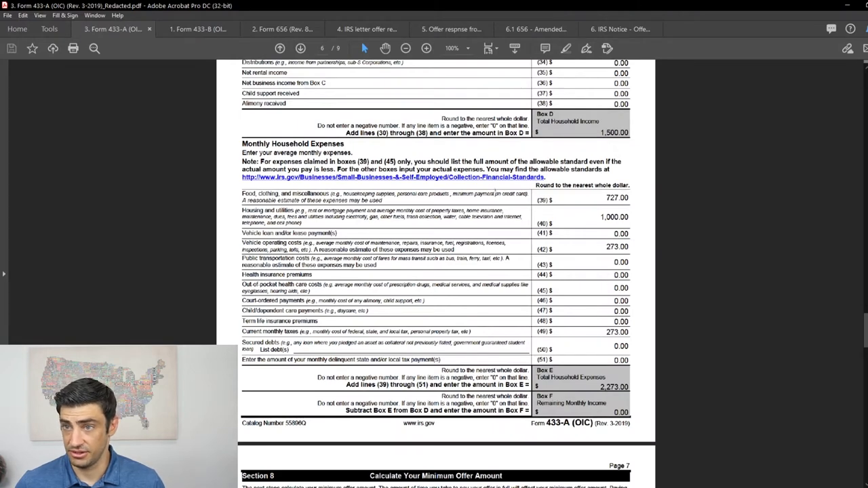
{"action": "mouse_move", "coordinate": [634, 218]}
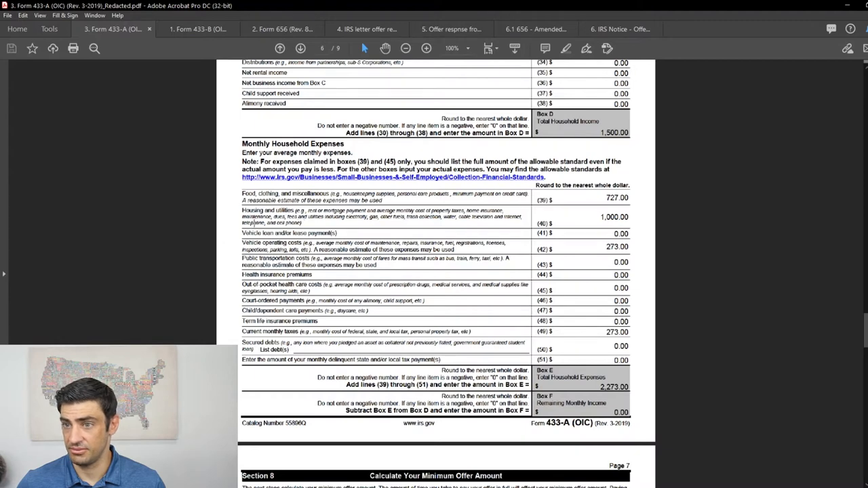
{"action": "mouse_move", "coordinate": [643, 245]}
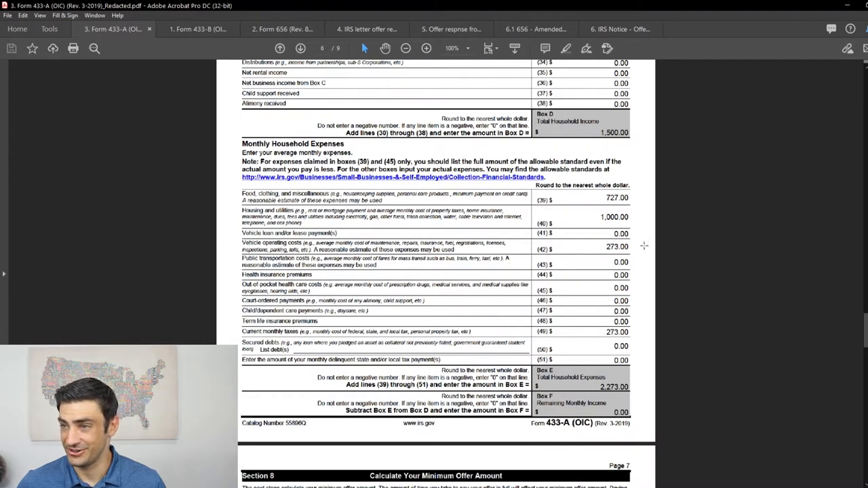
{"action": "scroll", "scroll_direction": "down", "scroll_amount": 3}
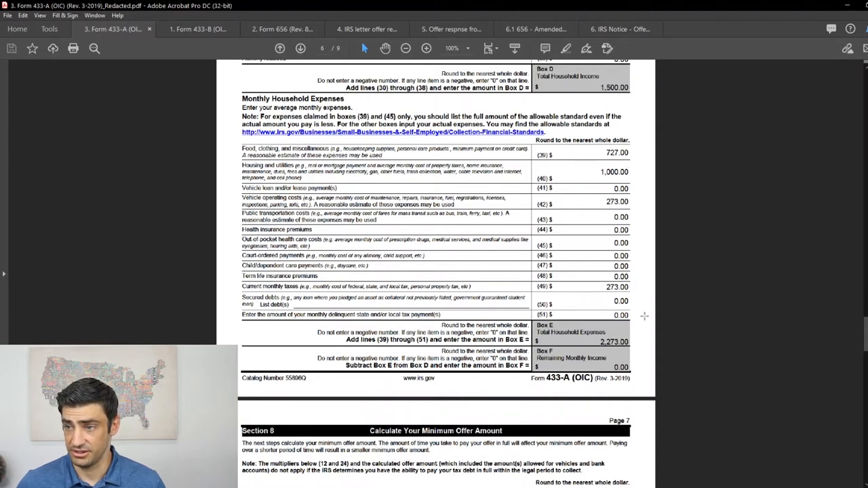
{"action": "scroll", "scroll_direction": "down", "scroll_amount": 3}
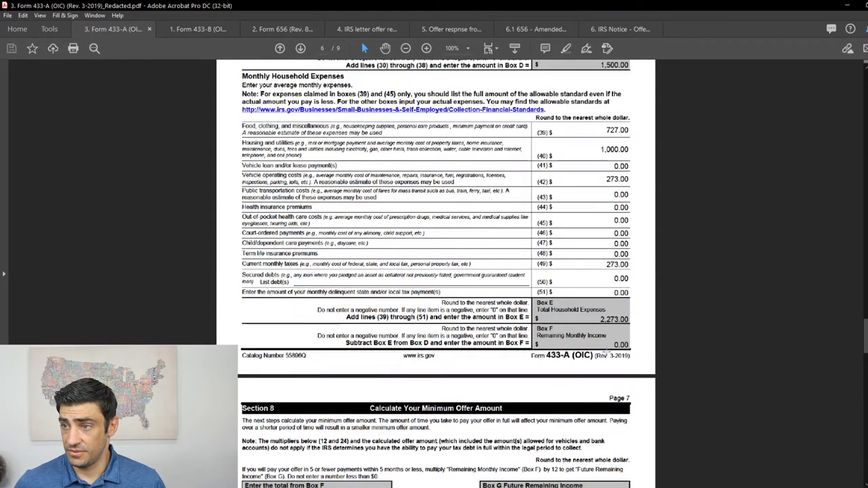
Scroll past Sections 8 and 9 to page 8's Section 10 signatures and attachments checklist.
{"action": "scroll", "scroll_direction": "down", "scroll_amount": 3}
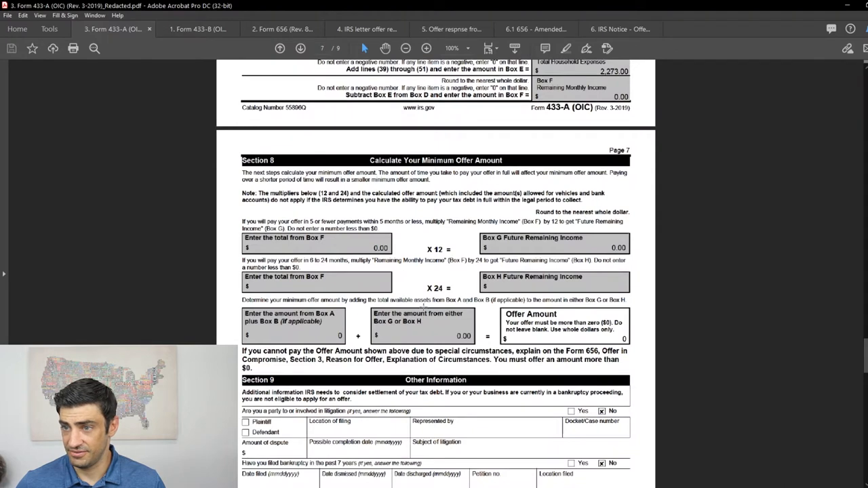
{"action": "mouse_move", "coordinate": [575, 287]}
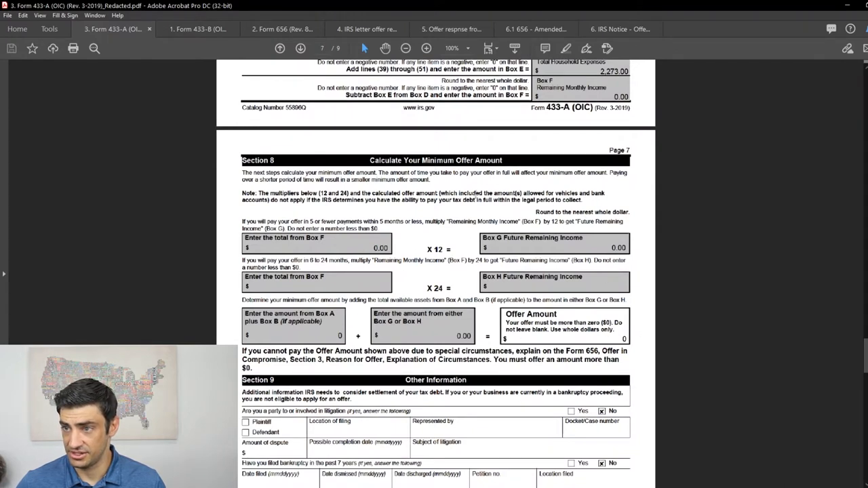
{"action": "mouse_move", "coordinate": [380, 273]}
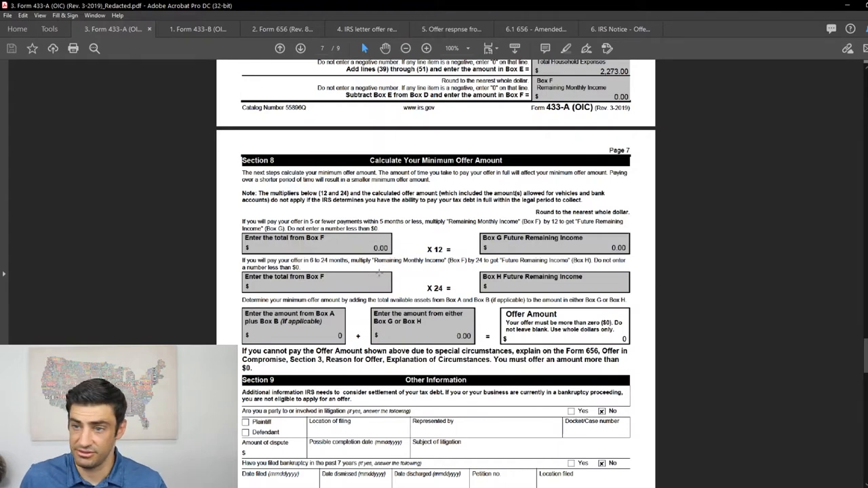
{"action": "scroll", "scroll_direction": "down", "scroll_amount": 3}
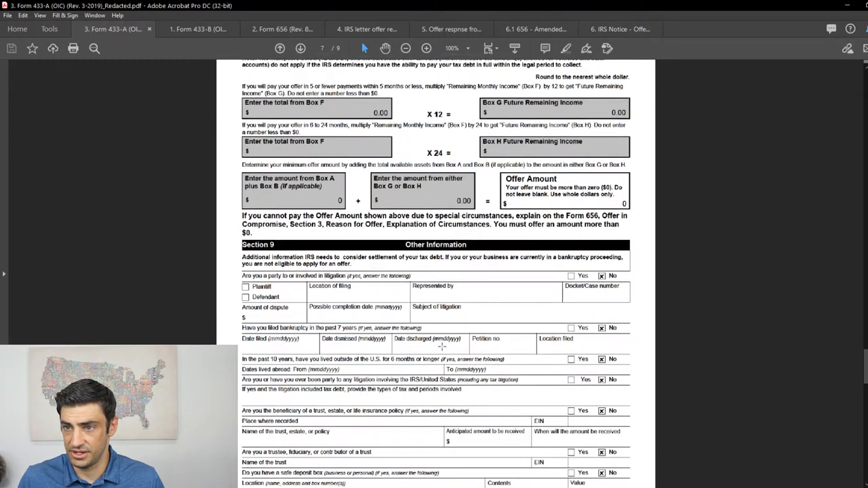
{"action": "scroll", "scroll_direction": "down", "scroll_amount": 3}
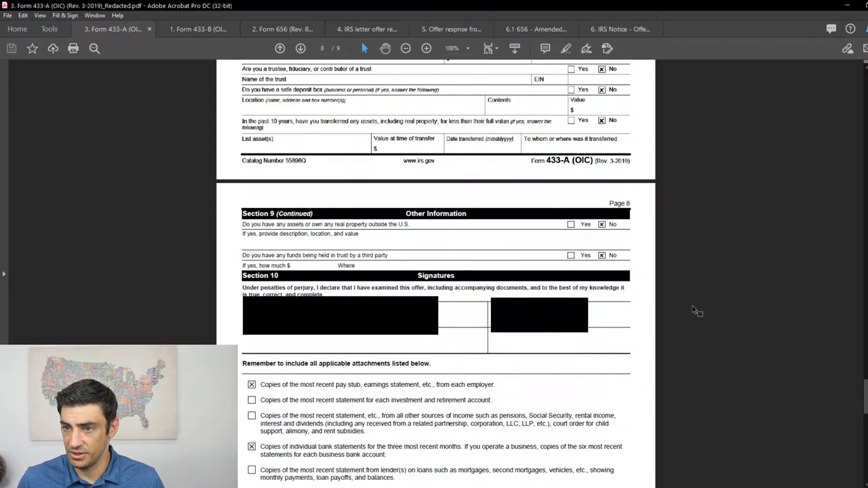
{"action": "scroll", "scroll_direction": "down", "scroll_amount": 3}
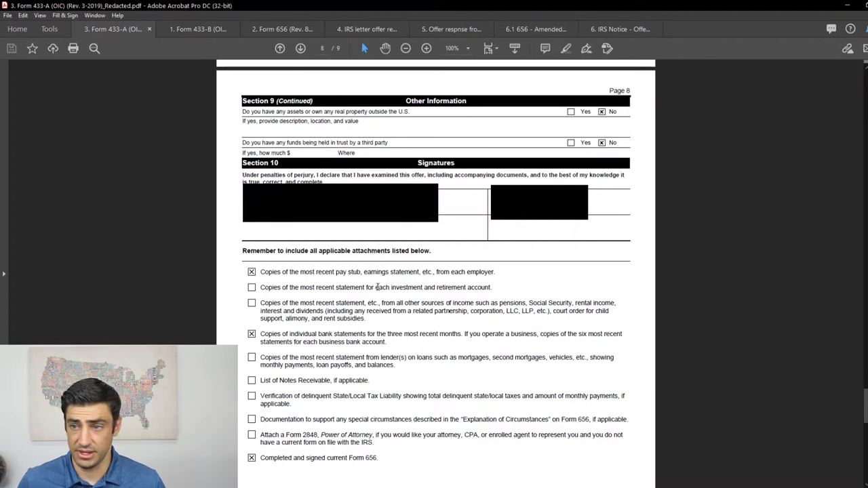
{"action": "mouse_move", "coordinate": [358, 463]}
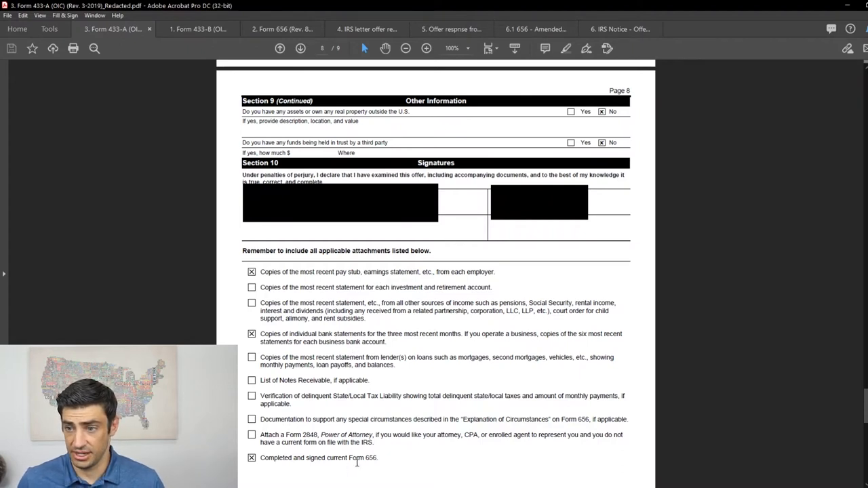
{"action": "mouse_move", "coordinate": [320, 151]}
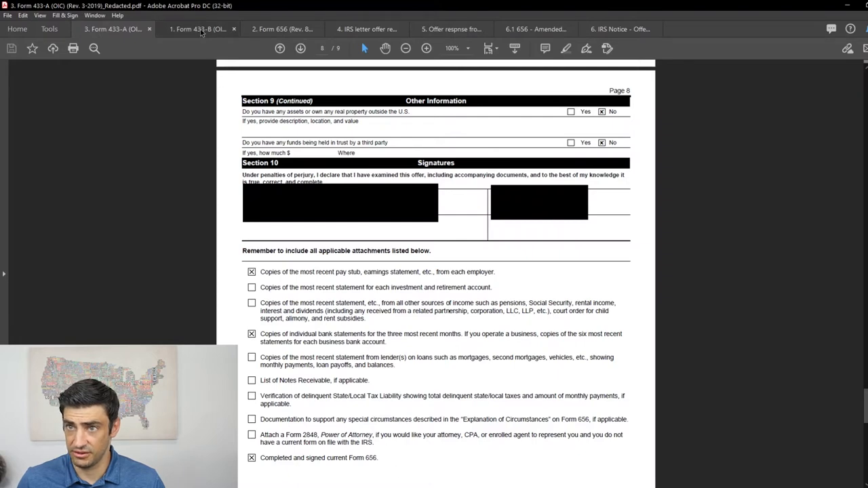
Switch to the Form 433-B tab and scroll from Section 1 toward Section 2.
{"action": "left_click", "coordinate": [198, 29]}
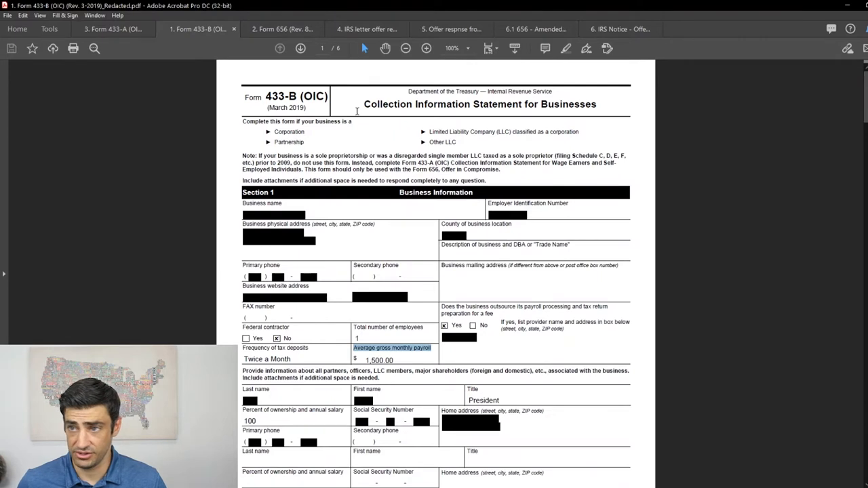
{"action": "mouse_move", "coordinate": [278, 142]}
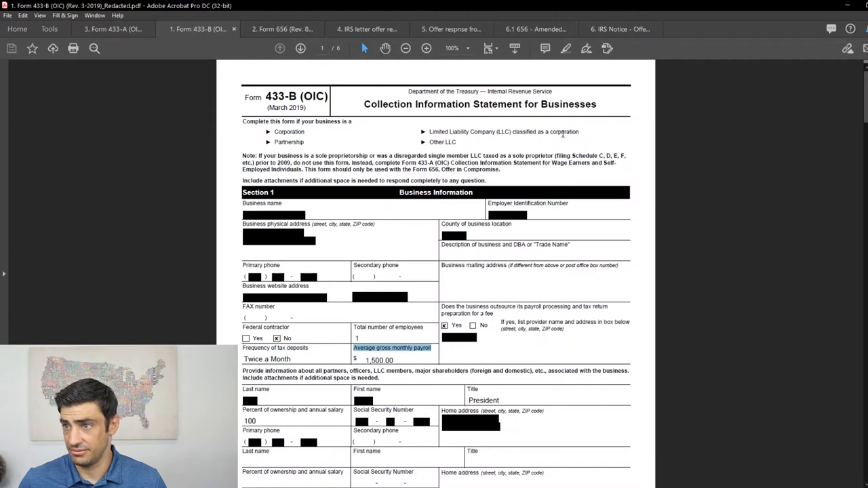
{"action": "mouse_move", "coordinate": [436, 146]}
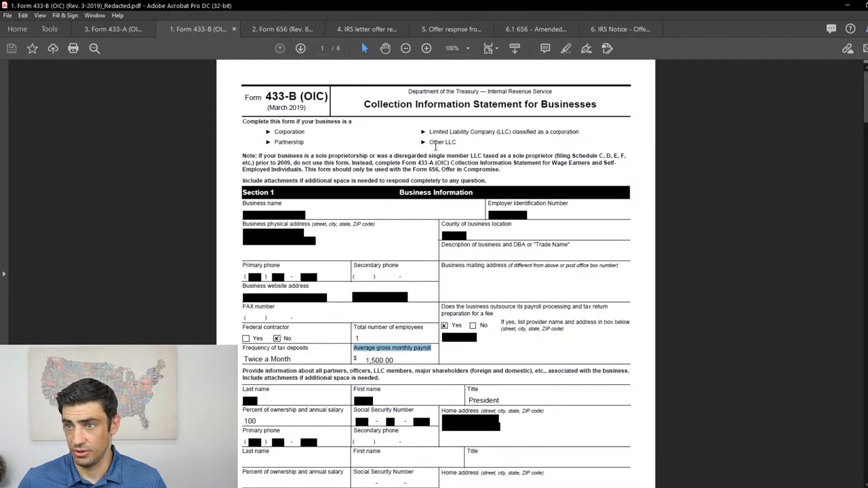
{"action": "scroll", "scroll_direction": "down", "scroll_amount": 3}
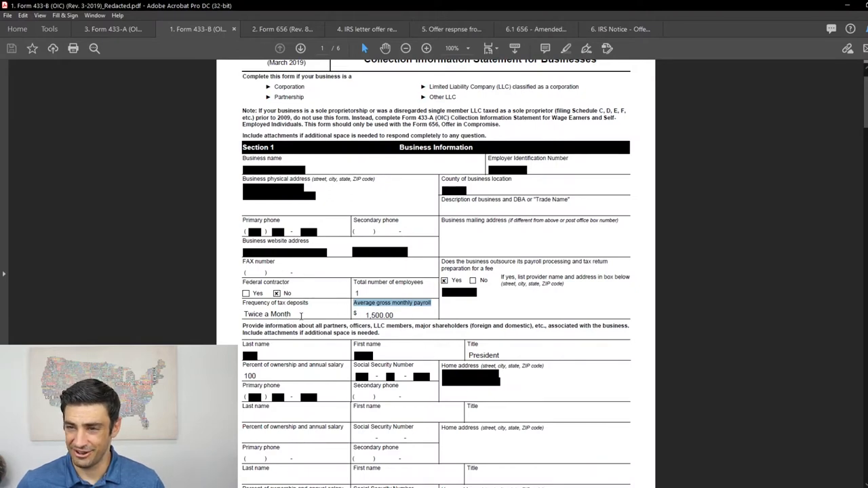
{"action": "scroll", "scroll_direction": "down", "scroll_amount": 3}
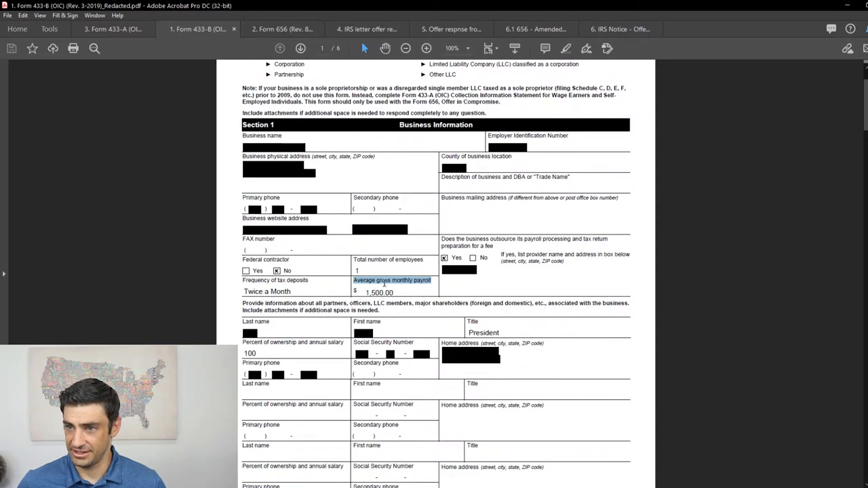
{"action": "mouse_move", "coordinate": [418, 245]}
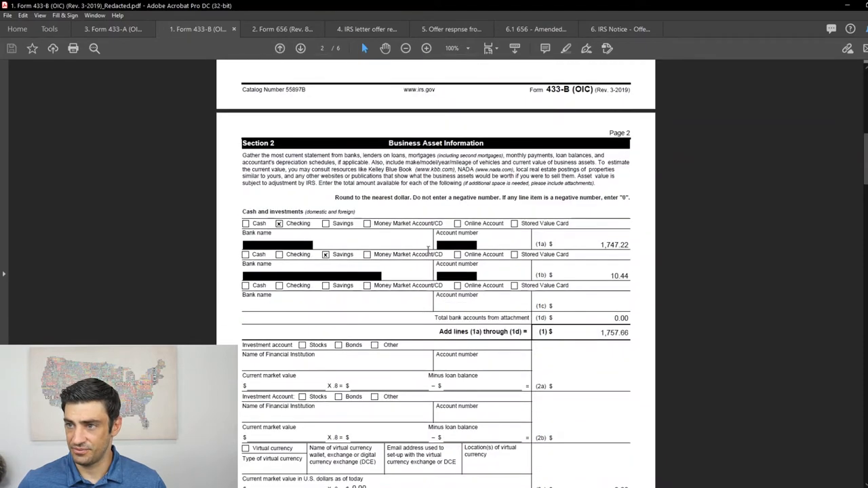
Scroll Form 433-B from page 2 to page 4's Box A and Section 3 Business Income.
{"action": "scroll", "scroll_direction": "down", "scroll_amount": 3}
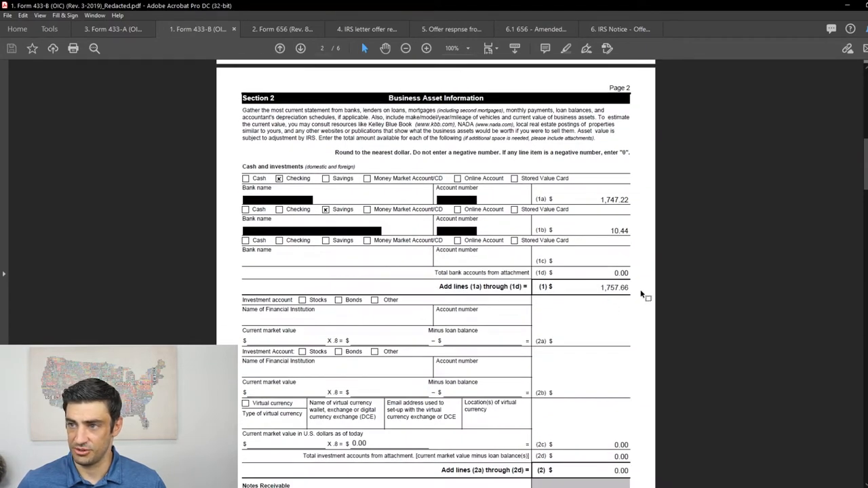
{"action": "mouse_move", "coordinate": [563, 209]}
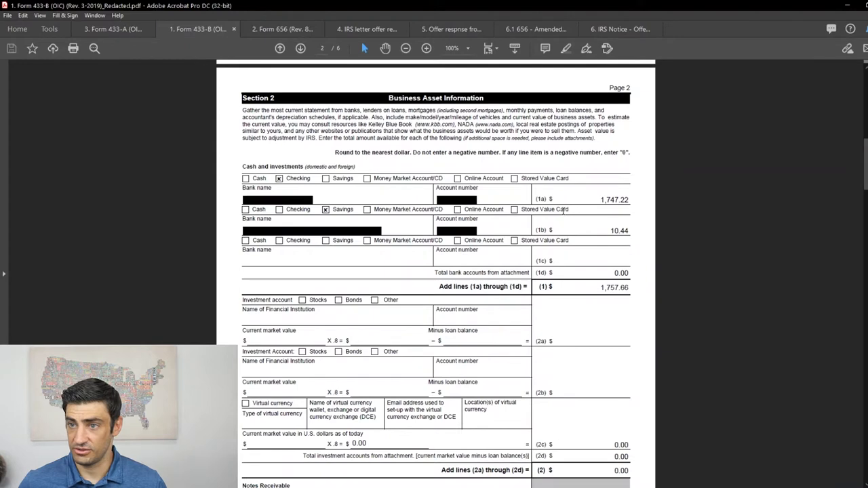
{"action": "mouse_move", "coordinate": [582, 258]}
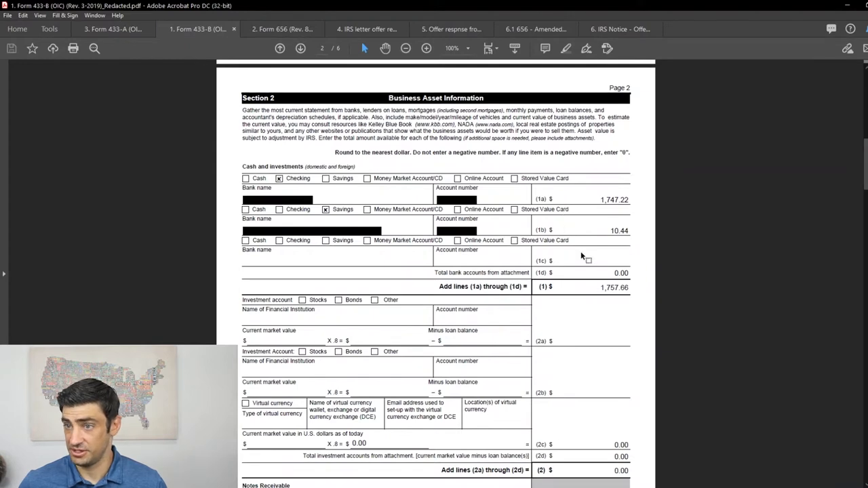
{"action": "scroll", "scroll_direction": "down", "scroll_amount": 3}
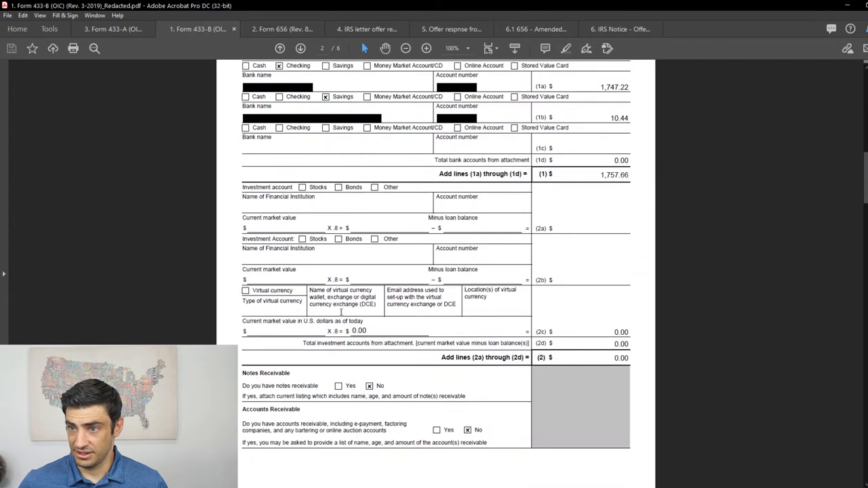
{"action": "scroll", "scroll_direction": "down", "scroll_amount": 3}
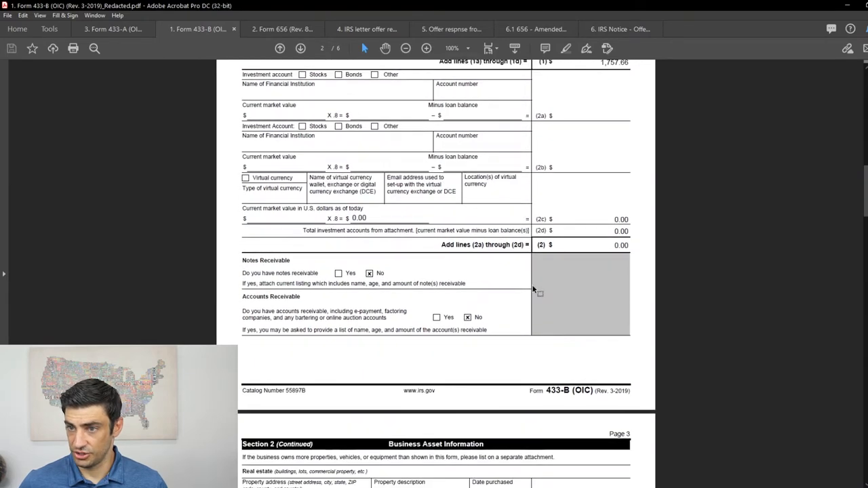
{"action": "scroll", "scroll_direction": "down", "scroll_amount": 3}
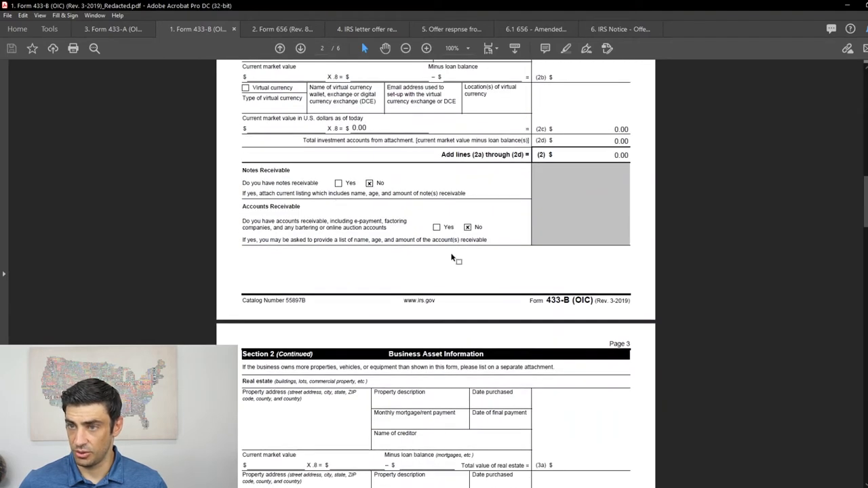
{"action": "mouse_move", "coordinate": [518, 319]}
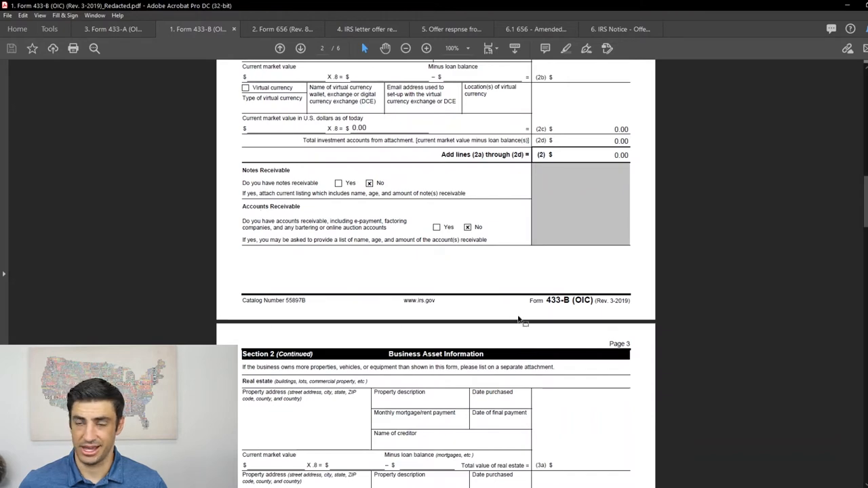
{"action": "scroll", "scroll_direction": "down", "scroll_amount": 3}
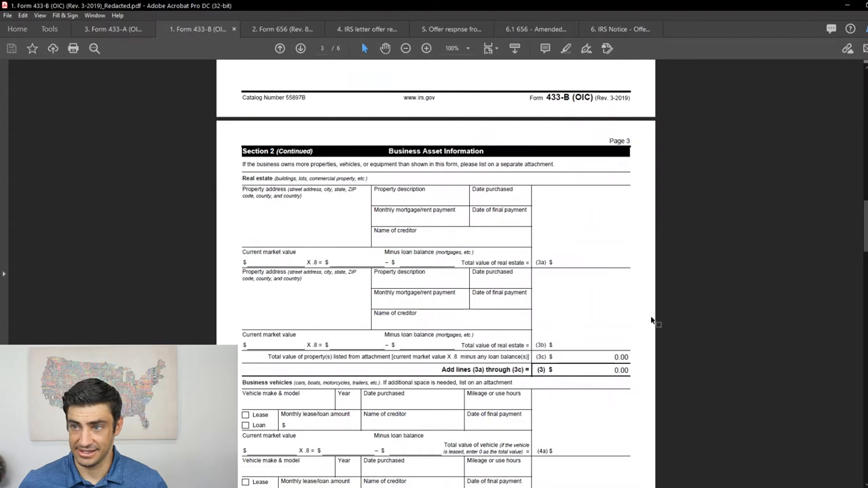
{"action": "scroll", "scroll_direction": "down", "scroll_amount": 3}
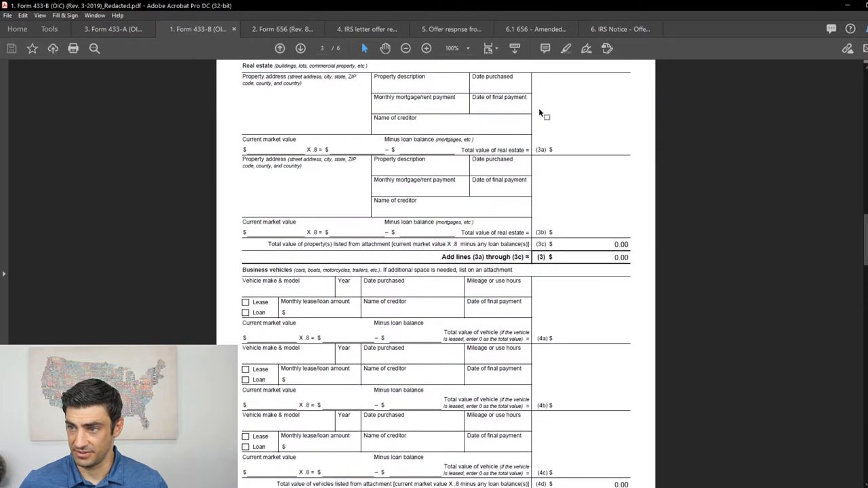
{"action": "scroll", "scroll_direction": "down", "scroll_amount": 3}
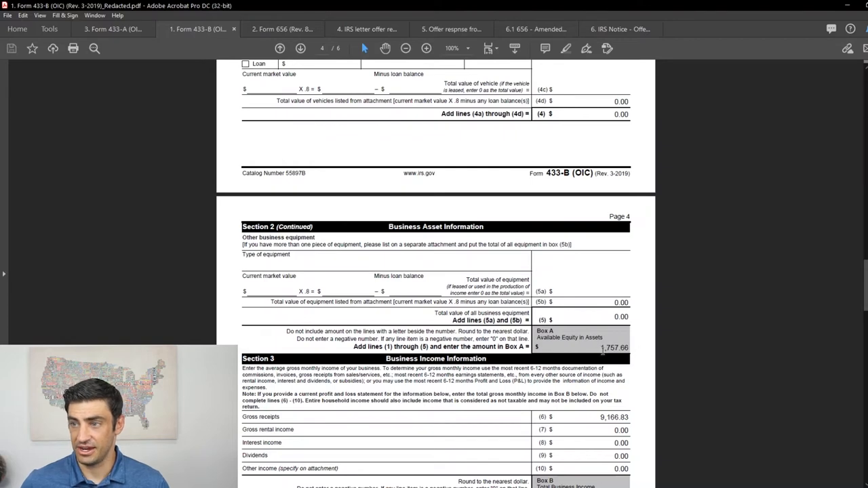
Scroll Form 433-B past Sections 4–6 to page 6's Section 7 signatures checklist.
{"action": "scroll", "scroll_direction": "down", "scroll_amount": 3}
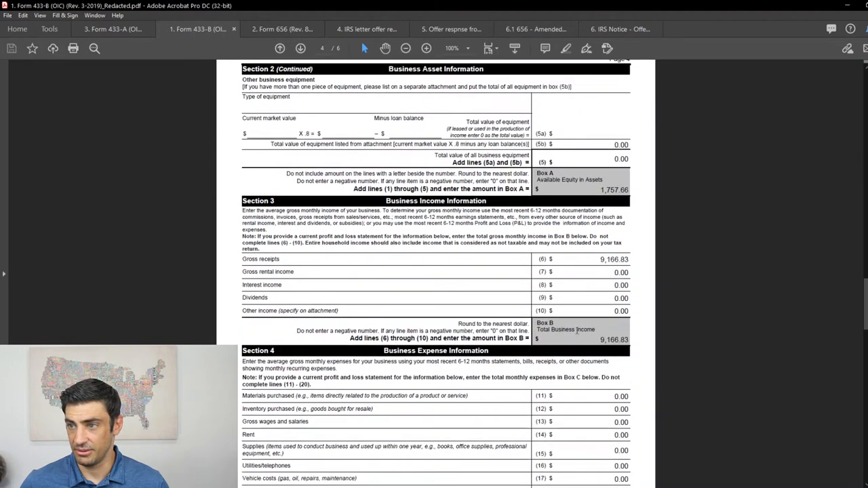
{"action": "scroll", "scroll_direction": "down", "scroll_amount": 3}
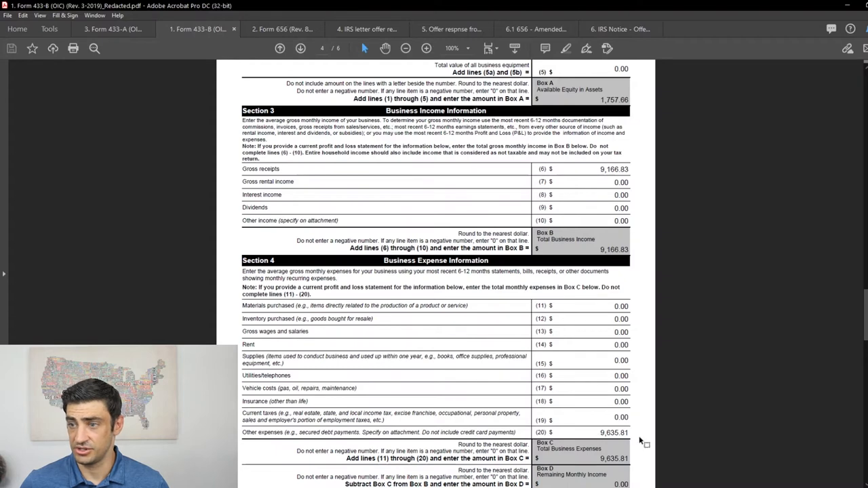
{"action": "scroll", "scroll_direction": "down", "scroll_amount": 3}
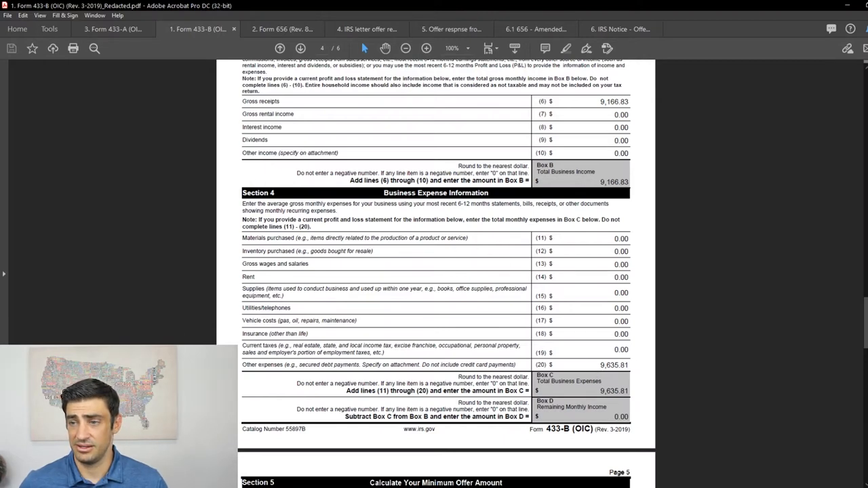
{"action": "mouse_move", "coordinate": [427, 410]}
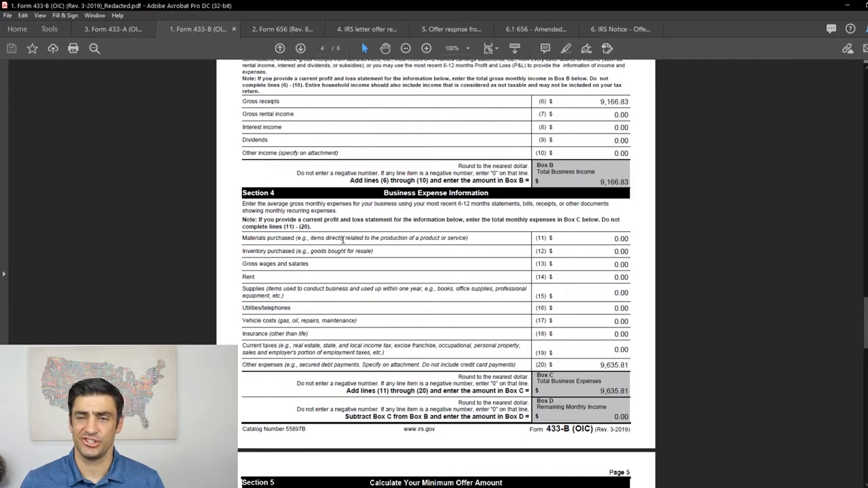
{"action": "mouse_move", "coordinate": [446, 279]}
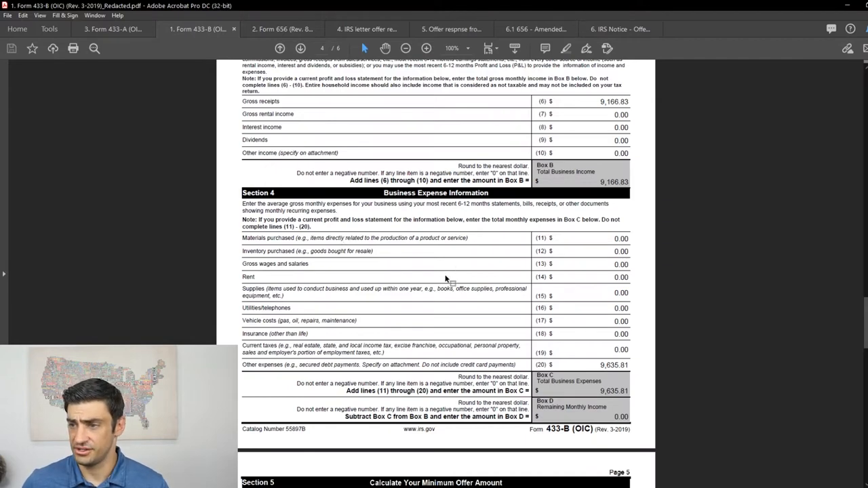
{"action": "scroll", "scroll_direction": "down", "scroll_amount": 3}
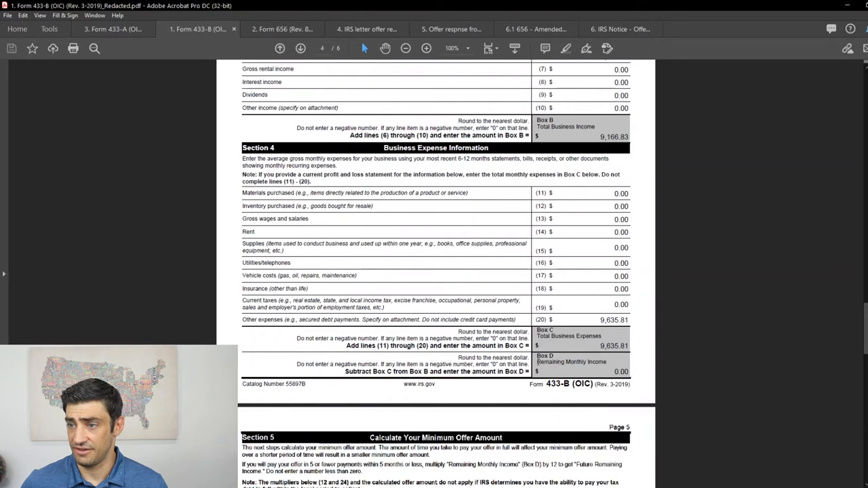
{"action": "scroll", "scroll_direction": "down", "scroll_amount": 3}
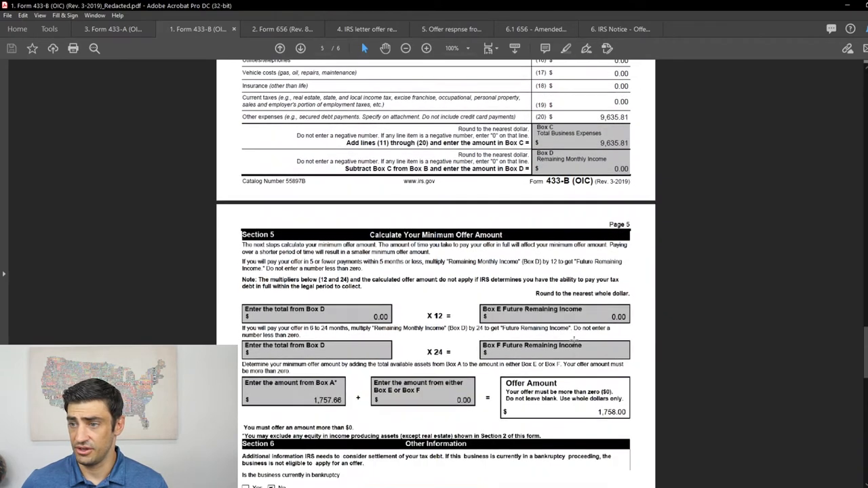
{"action": "scroll", "scroll_direction": "down", "scroll_amount": 3}
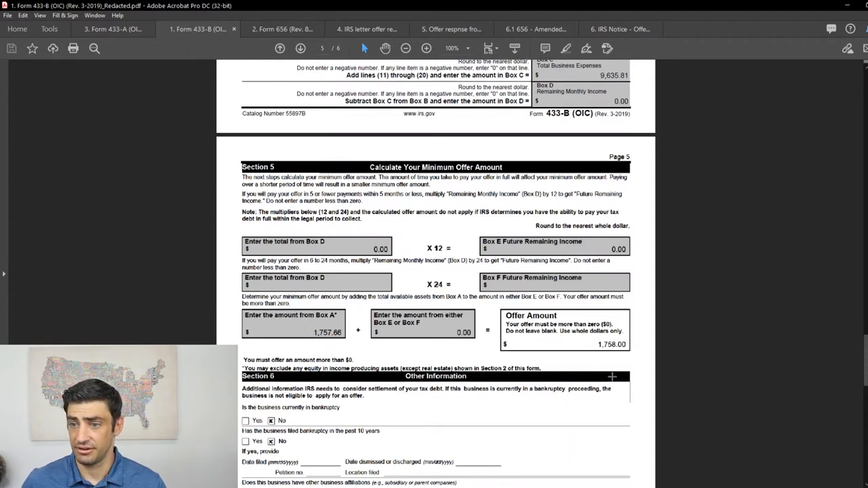
{"action": "scroll", "scroll_direction": "down", "scroll_amount": 3}
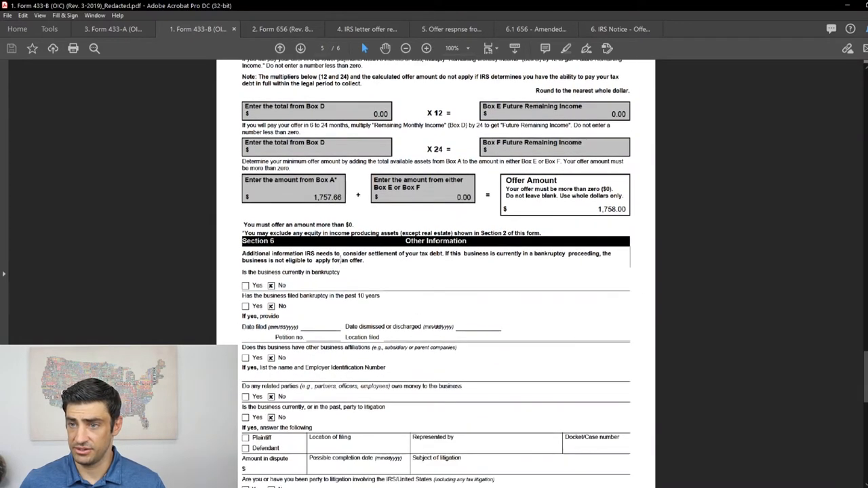
{"action": "scroll", "scroll_direction": "down", "scroll_amount": 3}
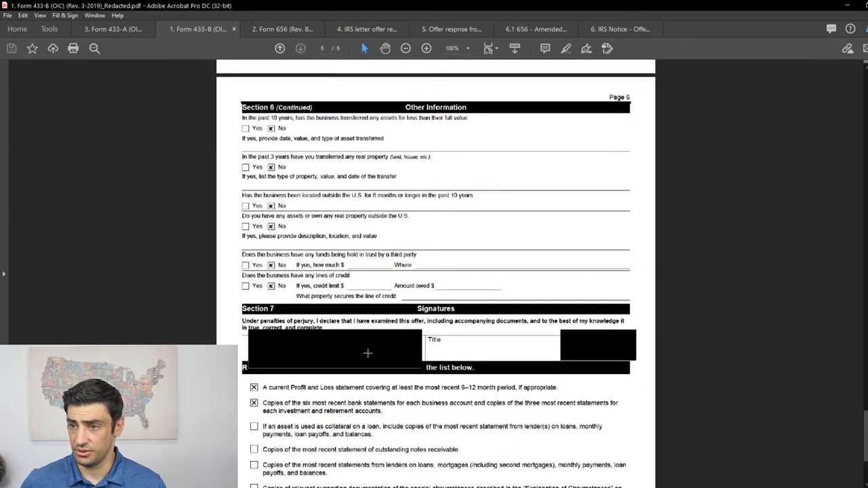
{"action": "scroll", "scroll_direction": "down", "scroll_amount": 3}
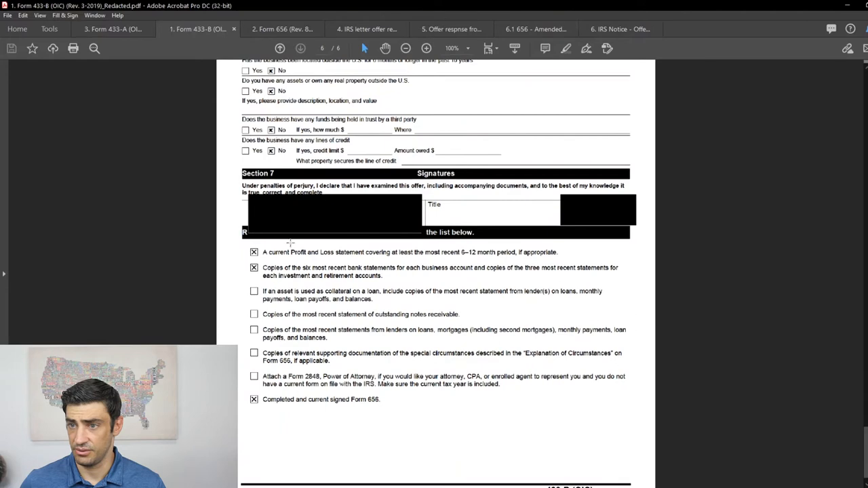
{"action": "mouse_move", "coordinate": [317, 284]}
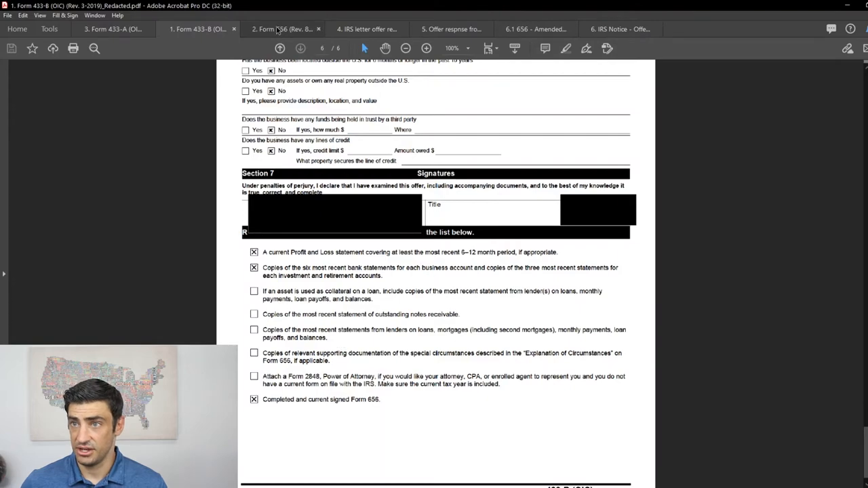
Switch to the Form 656 tab and scroll past Section 1 to page 2's Low-Income Certification table.
{"action": "left_click", "coordinate": [283, 28]}
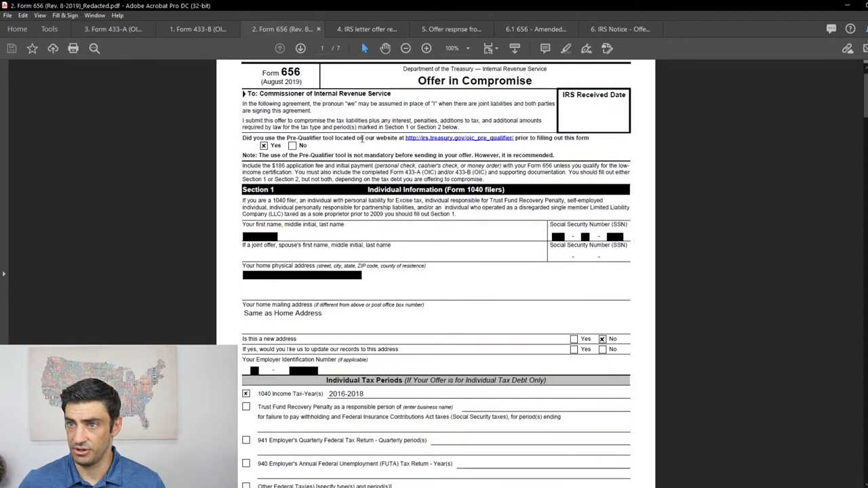
{"action": "scroll", "scroll_direction": "down", "scroll_amount": 3}
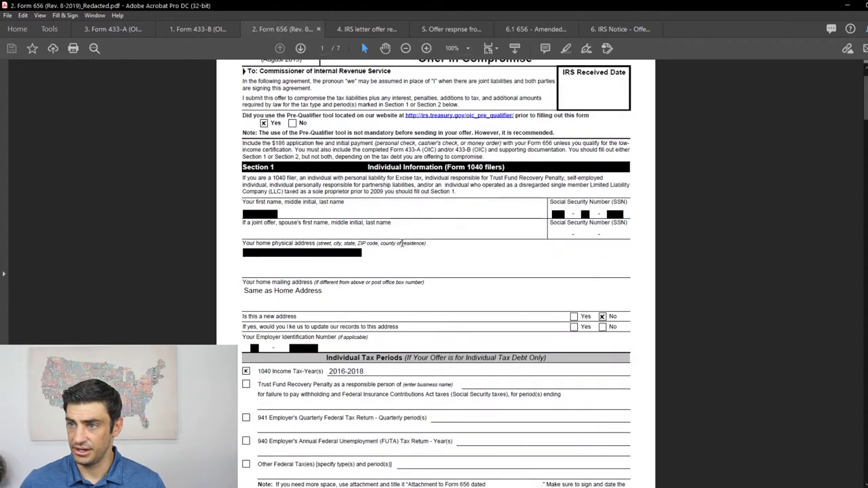
{"action": "scroll", "scroll_direction": "down", "scroll_amount": 3}
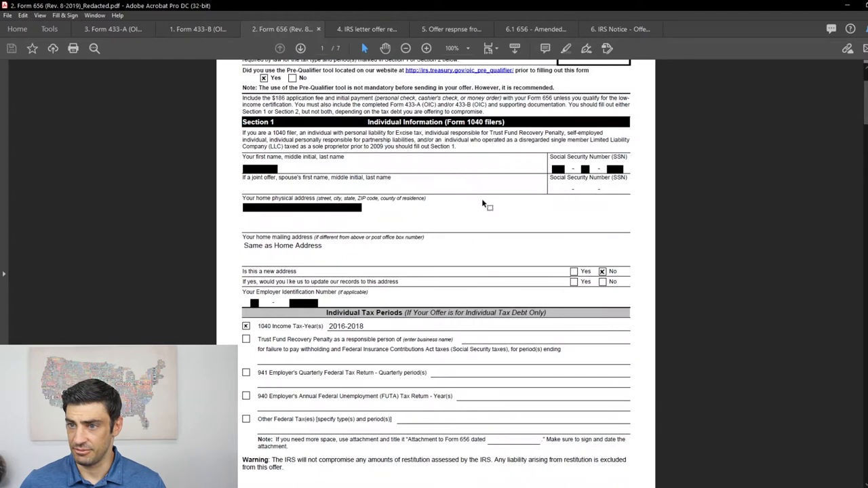
{"action": "scroll", "scroll_direction": "down", "scroll_amount": 3}
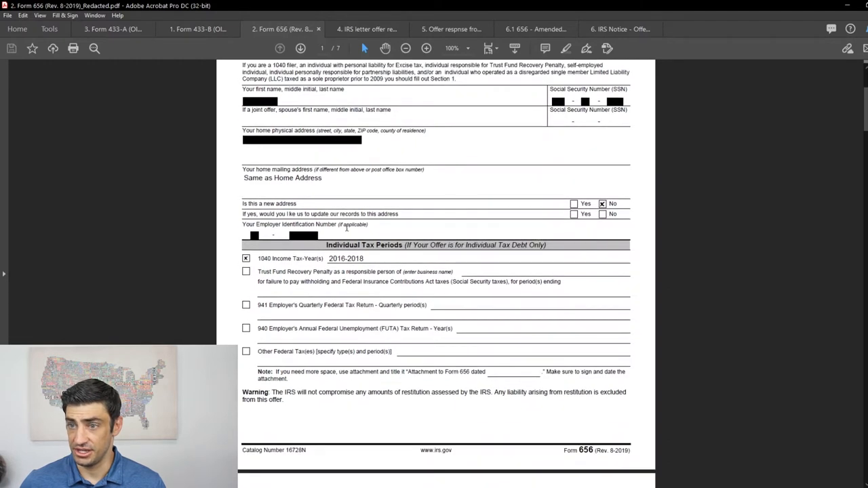
{"action": "mouse_move", "coordinate": [388, 280]}
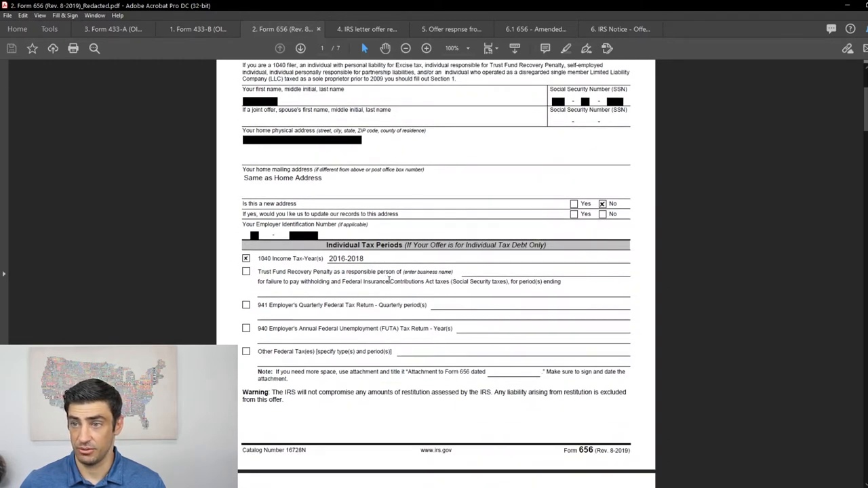
{"action": "scroll", "scroll_direction": "down", "scroll_amount": 3}
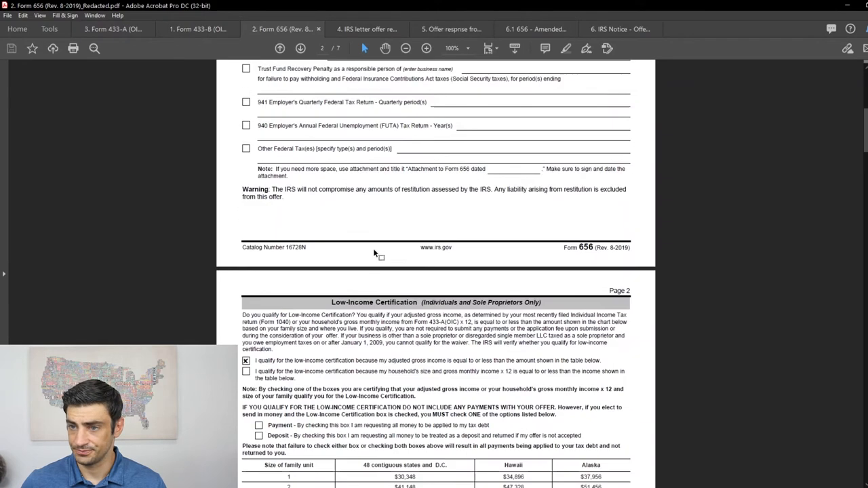
{"action": "scroll", "scroll_direction": "down", "scroll_amount": 3}
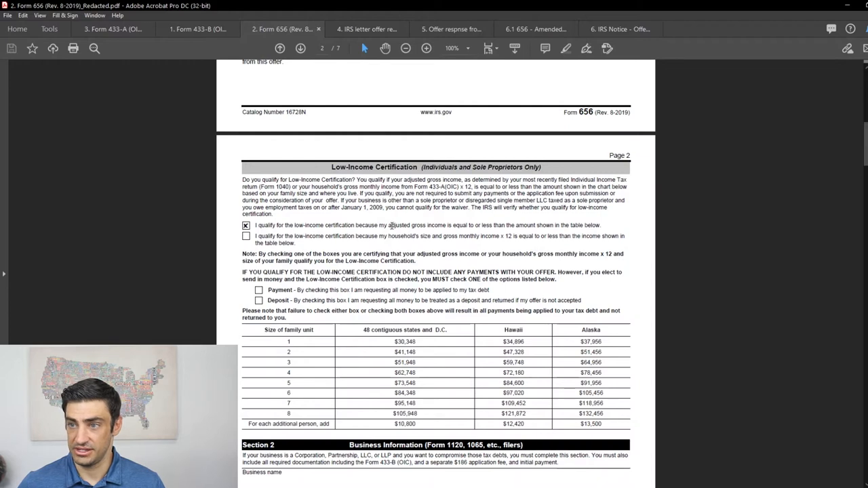
{"action": "scroll", "scroll_direction": "down", "scroll_amount": 3}
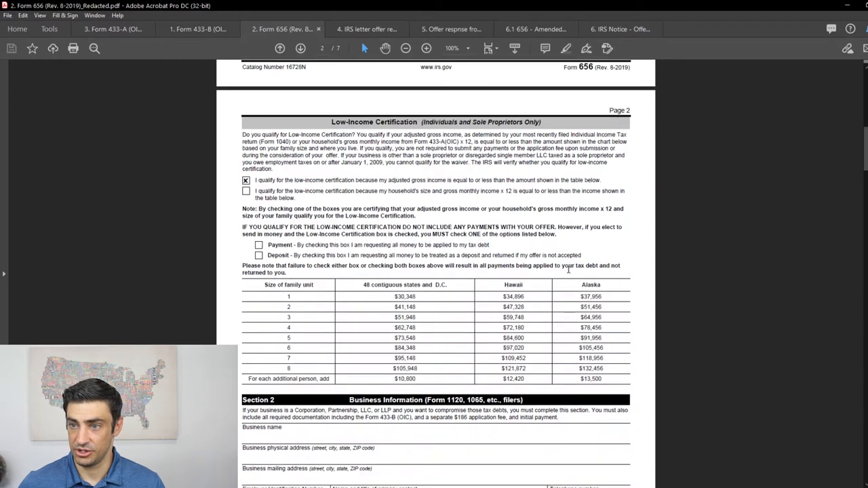
{"action": "mouse_move", "coordinate": [325, 305]}
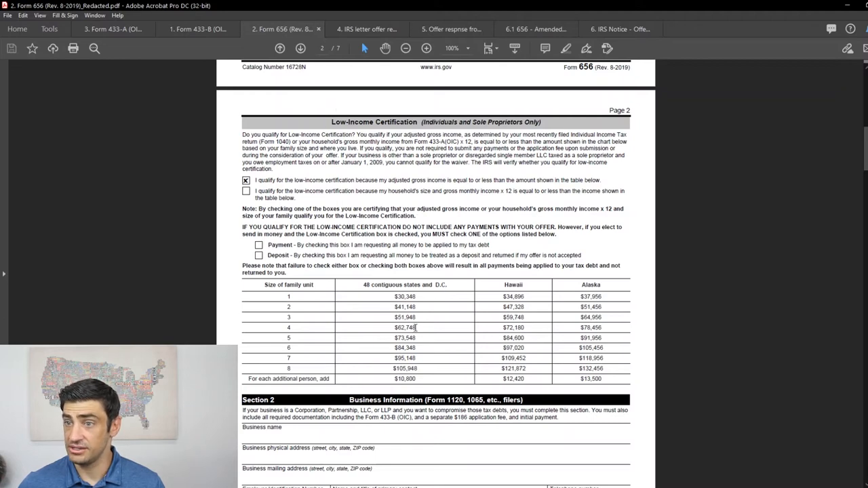
{"action": "mouse_move", "coordinate": [445, 267]}
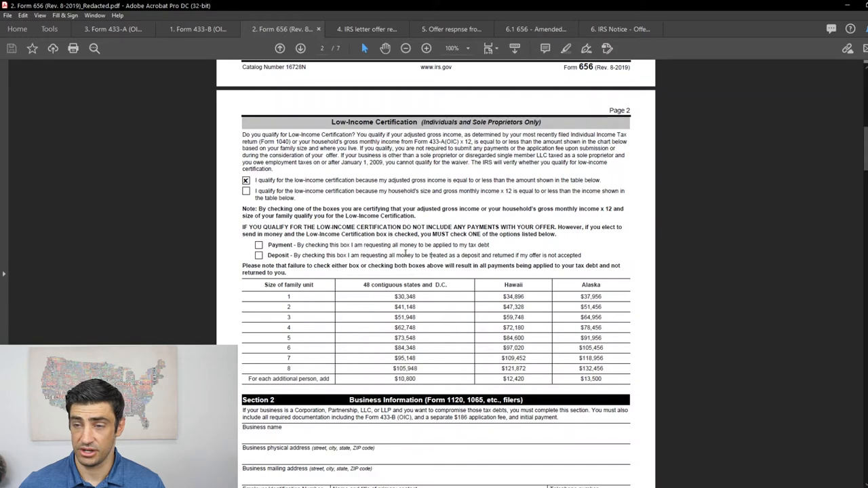
{"action": "scroll", "scroll_direction": "down", "scroll_amount": 3}
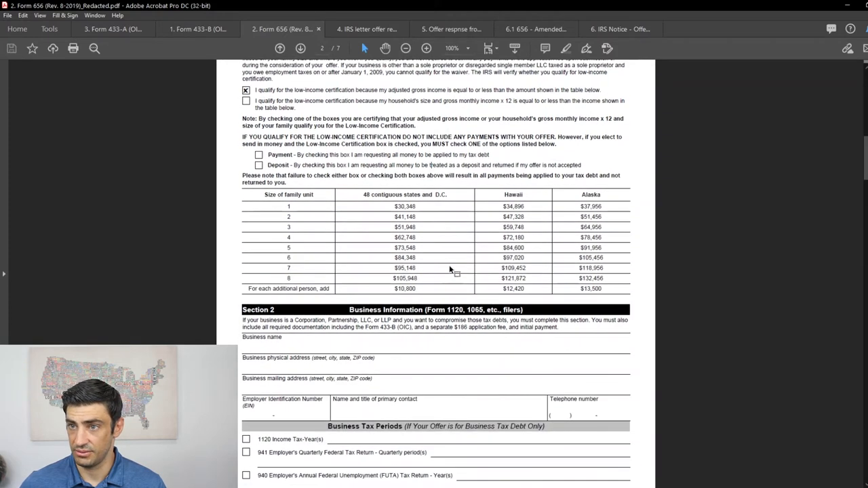
{"action": "scroll", "scroll_direction": "down", "scroll_amount": 3}
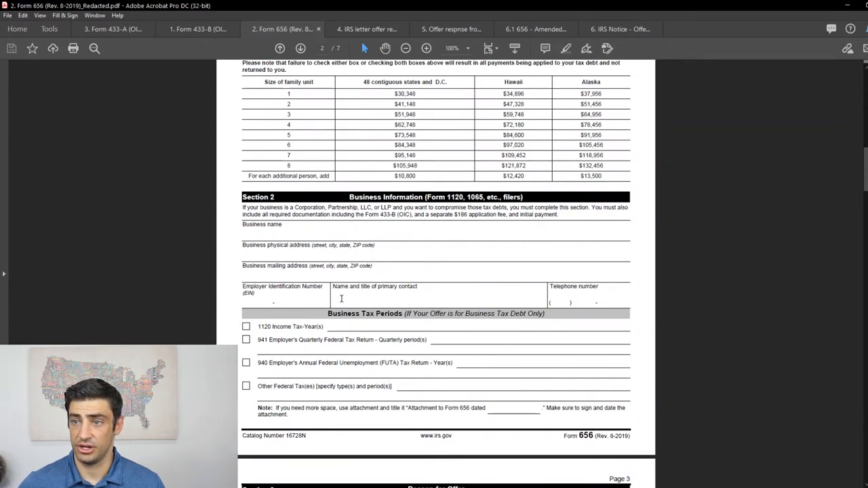
{"action": "scroll", "scroll_direction": "down", "scroll_amount": 3}
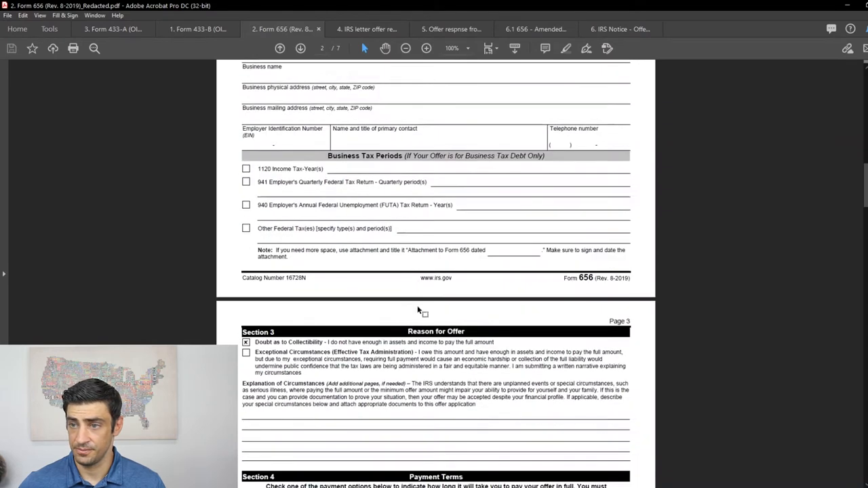
{"action": "scroll", "scroll_direction": "down", "scroll_amount": 3}
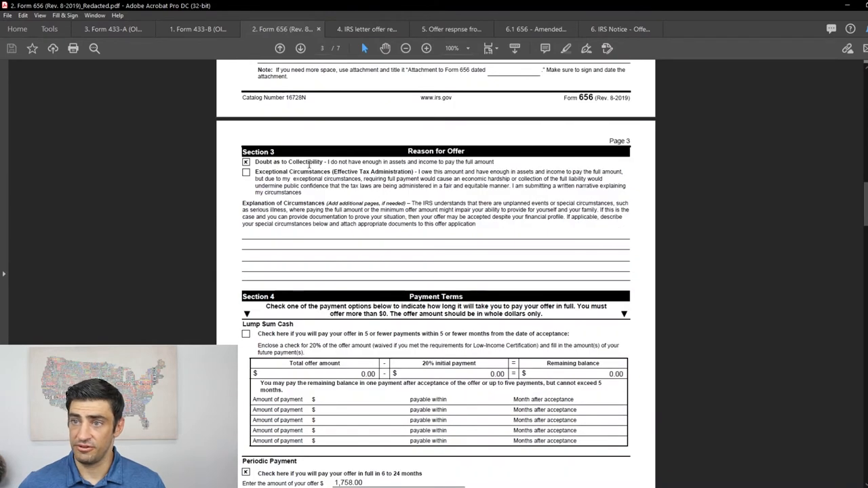
{"action": "double_click", "coordinate": [288, 161]}
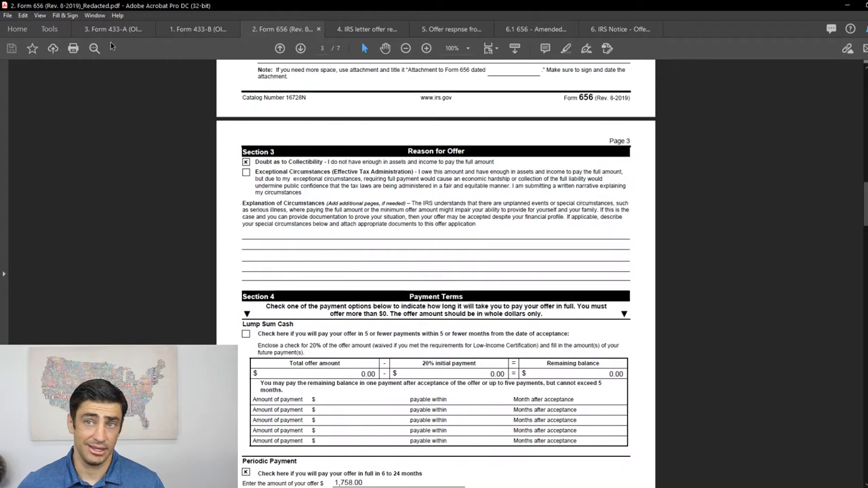
{"action": "left_click", "coordinate": [112, 28]}
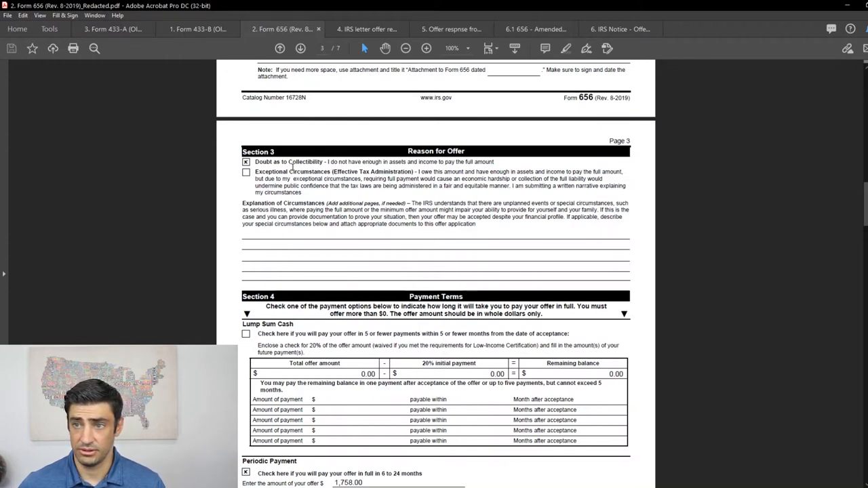
Scroll Form 656 down to Section 4 Payment Terms, showing the periodic payment option checked.
{"action": "scroll", "scroll_direction": "down", "scroll_amount": 3}
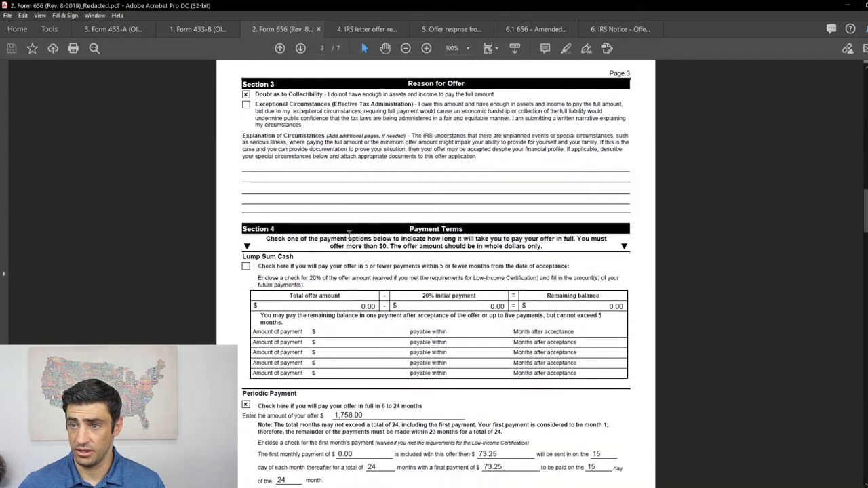
{"action": "scroll", "scroll_direction": "down", "scroll_amount": 3}
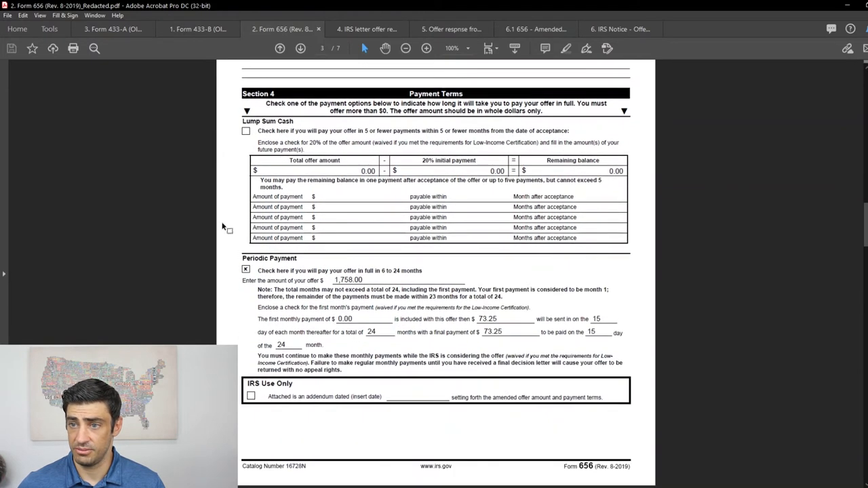
{"action": "scroll", "scroll_direction": "down", "scroll_amount": 3}
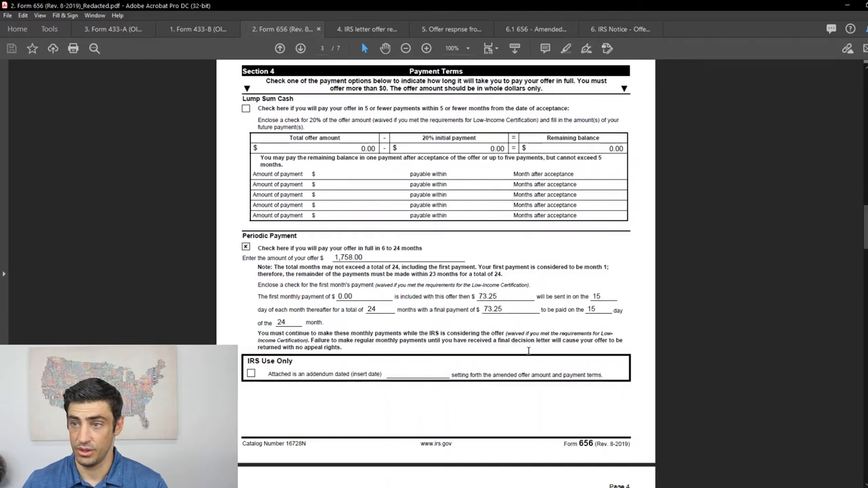
Scroll through Form 656 Sections 5 and 6 to the final page 7.
{"action": "scroll", "scroll_direction": "down", "scroll_amount": 3}
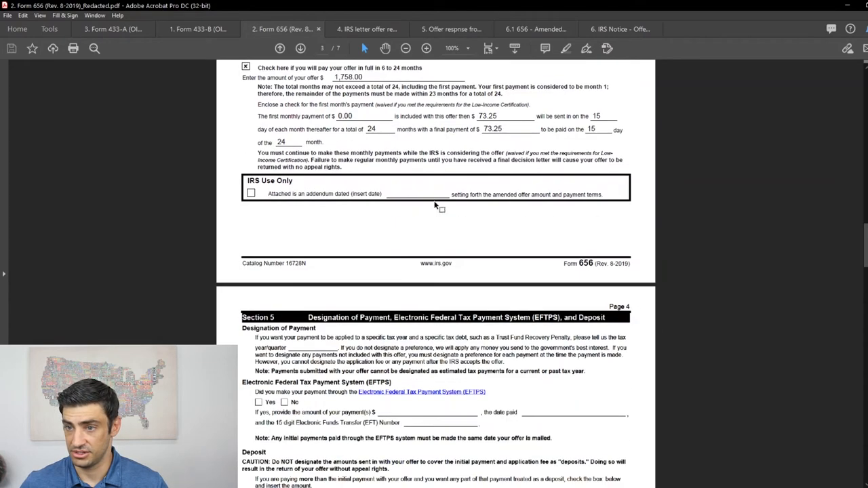
{"action": "scroll", "scroll_direction": "down", "scroll_amount": 3}
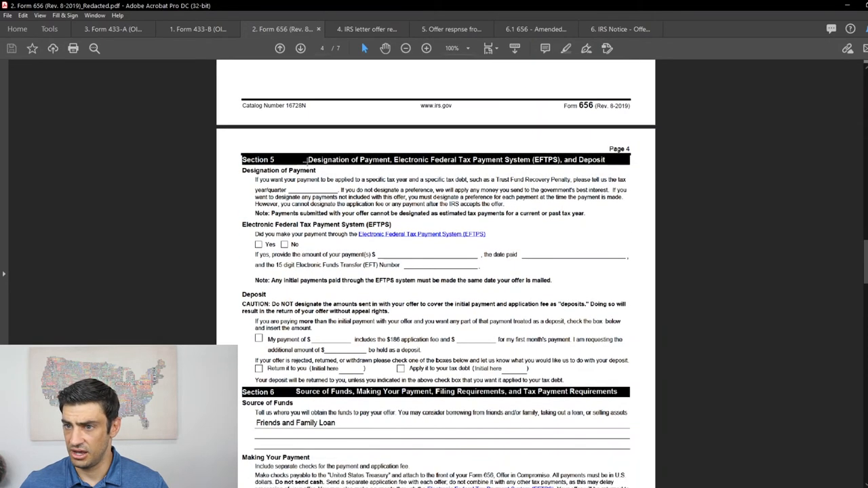
{"action": "scroll", "scroll_direction": "down", "scroll_amount": 3}
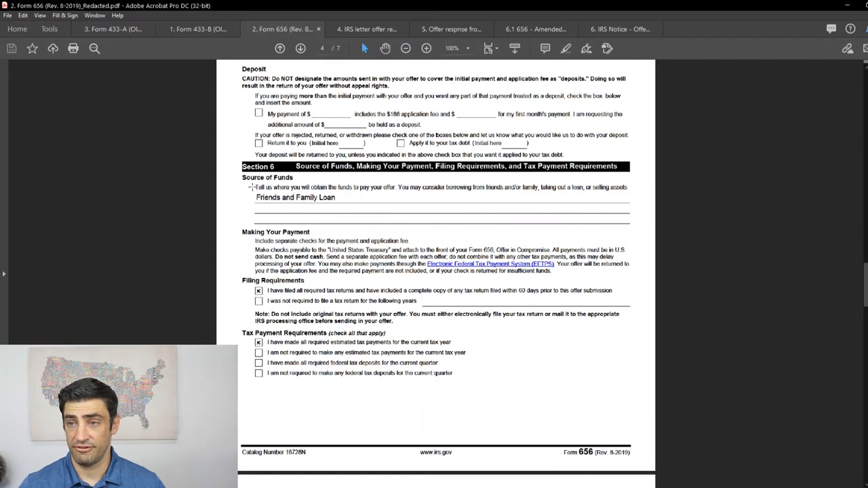
{"action": "mouse_move", "coordinate": [269, 208]}
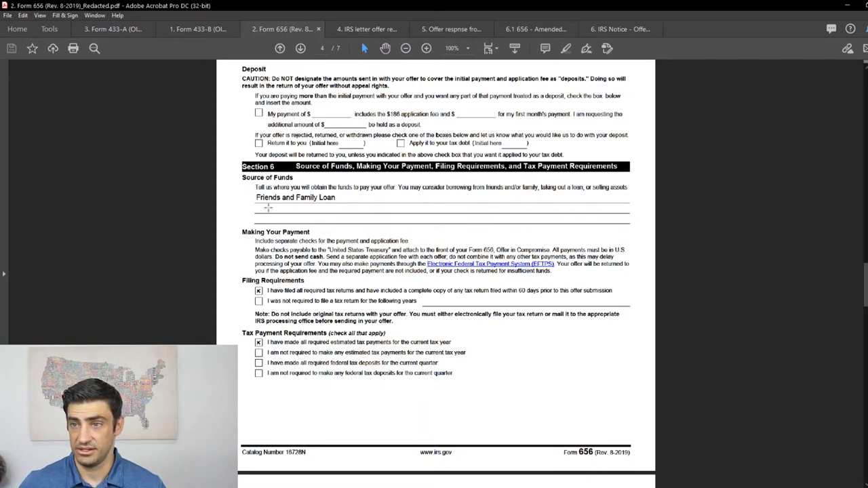
{"action": "mouse_move", "coordinate": [348, 216]}
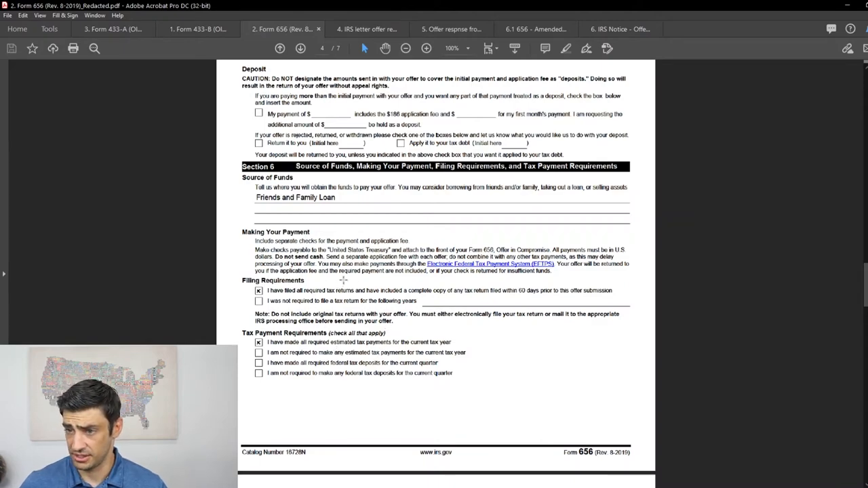
{"action": "scroll", "scroll_direction": "down", "scroll_amount": 3}
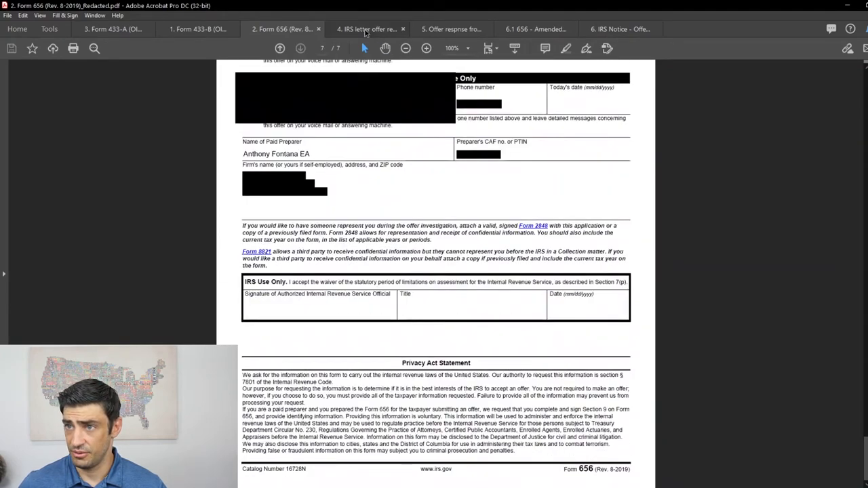
Open the '4. IRS letter offer received' tab at page 2's $1,921.00 estimated tax payment.
{"action": "left_click", "coordinate": [368, 29]}
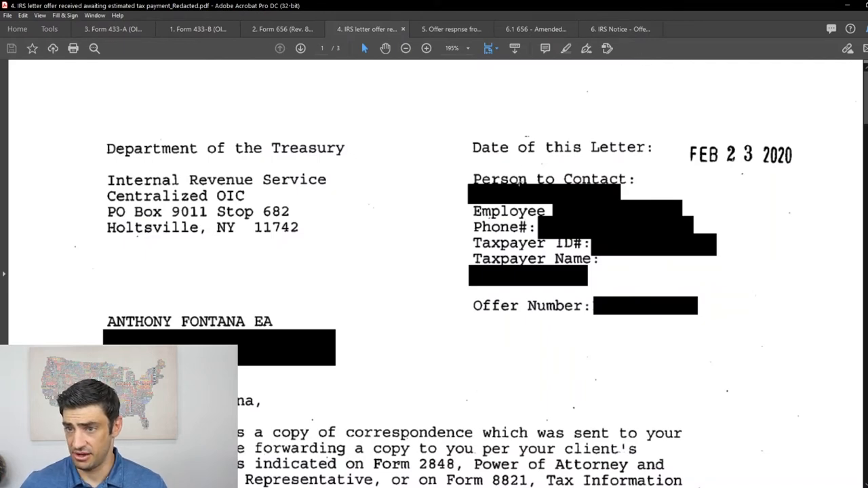
{"action": "scroll", "scroll_direction": "down", "scroll_amount": 3}
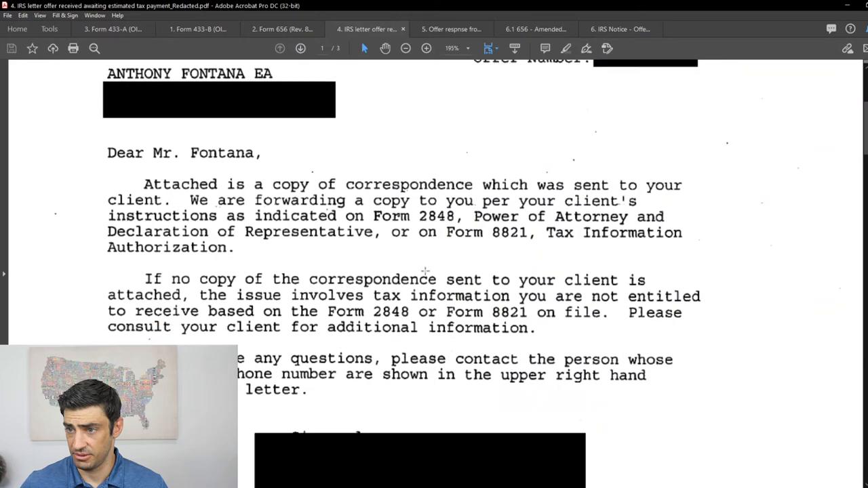
{"action": "left_click", "coordinate": [300, 48]}
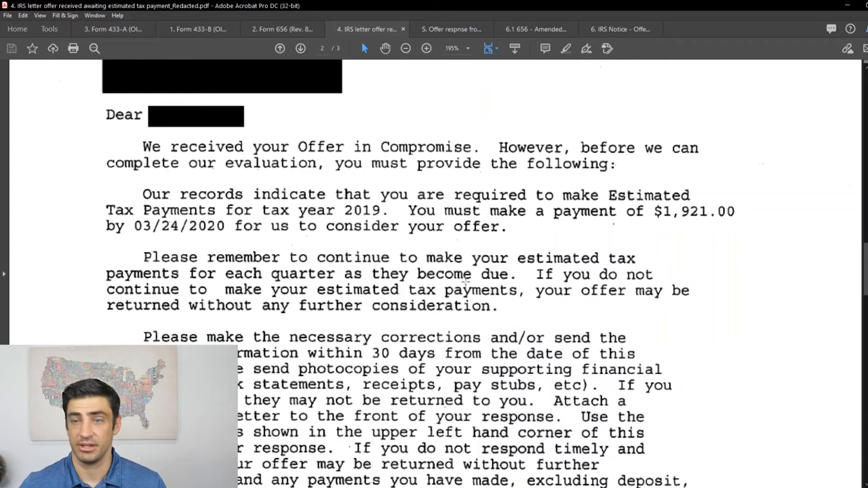
{"action": "mouse_move", "coordinate": [412, 73]}
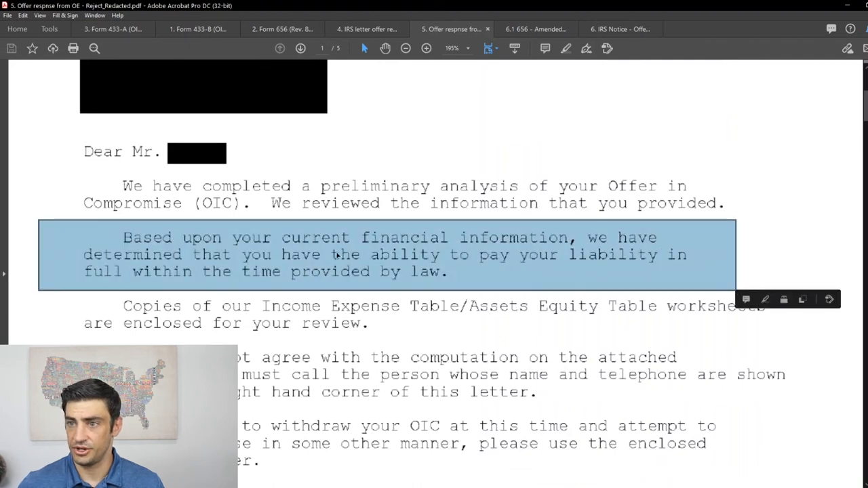
{"action": "mouse_move", "coordinate": [242, 362]}
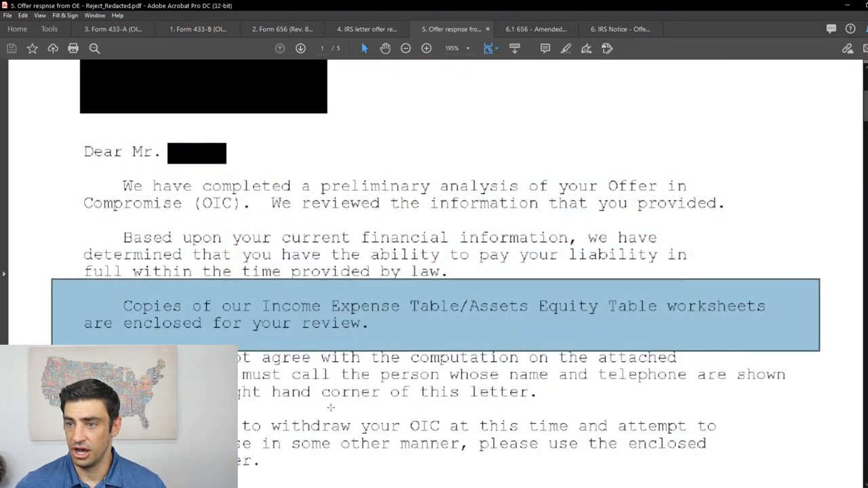
Scroll the offer response letter to its Assets/Equity and Income/Expense tables.
{"action": "scroll", "scroll_direction": "down", "scroll_amount": 3}
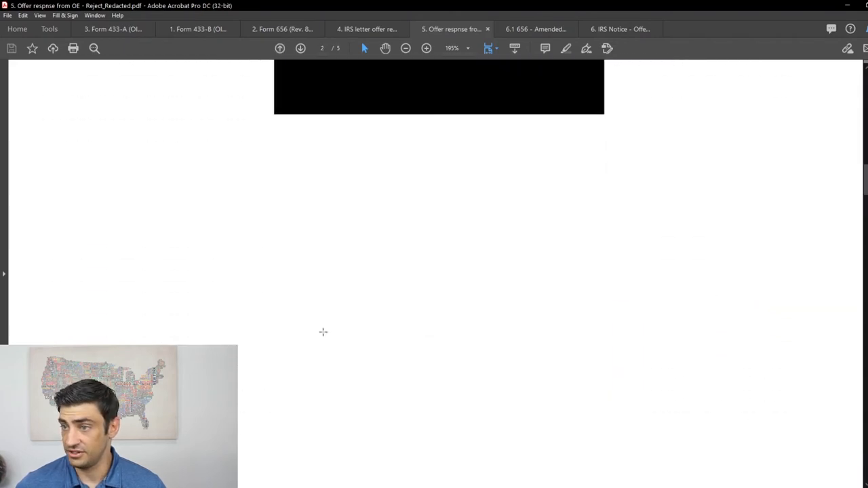
{"action": "scroll", "scroll_direction": "down", "scroll_amount": 3}
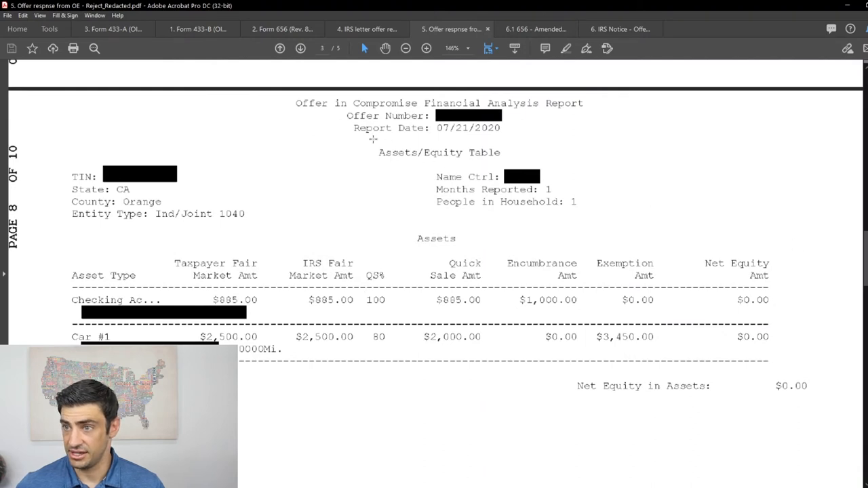
{"action": "double_click", "coordinate": [439, 152]}
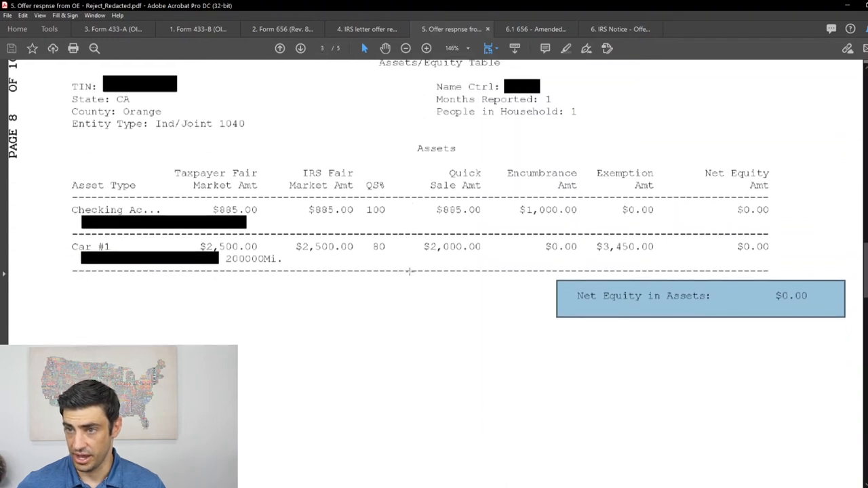
{"action": "scroll", "scroll_direction": "down", "scroll_amount": 3}
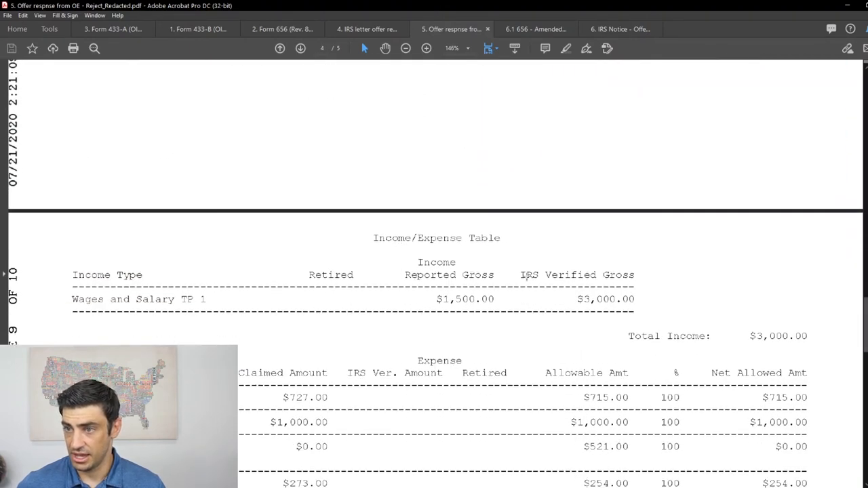
{"action": "scroll", "scroll_direction": "down", "scroll_amount": 3}
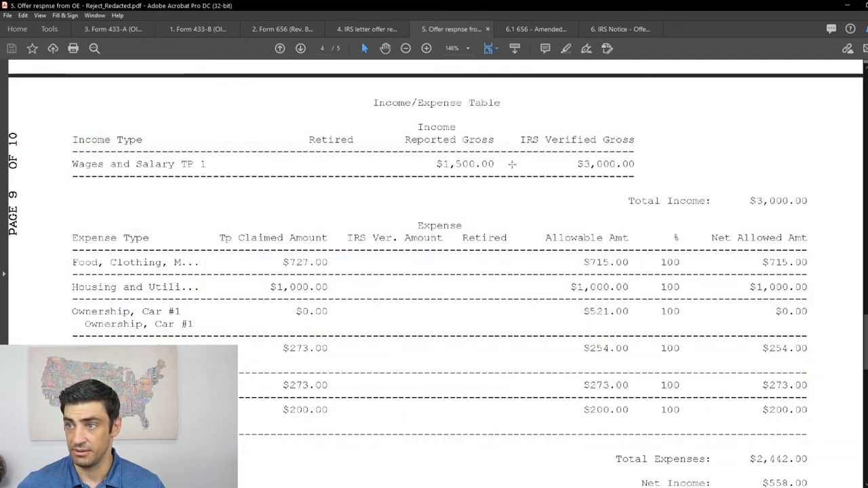
{"action": "mouse_move", "coordinate": [571, 164]}
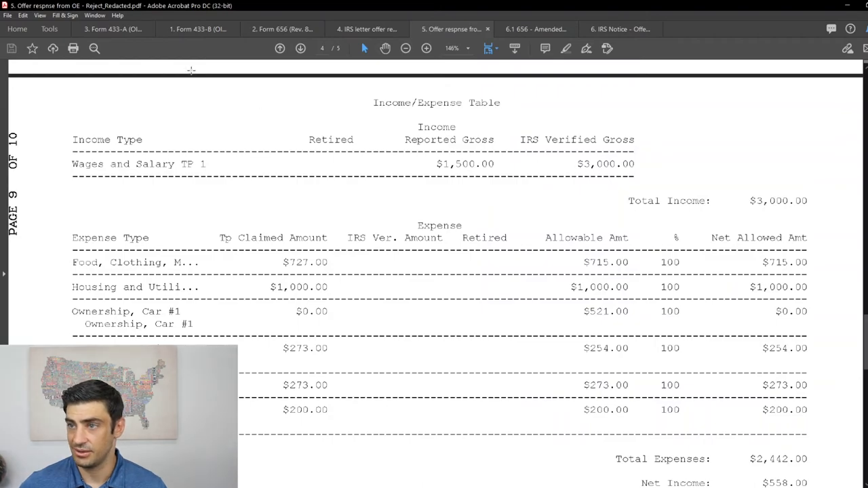
Compare Form 433-B's average gross monthly payroll with the letter's $1,500.00 reported wages.
{"action": "left_click", "coordinate": [197, 29]}
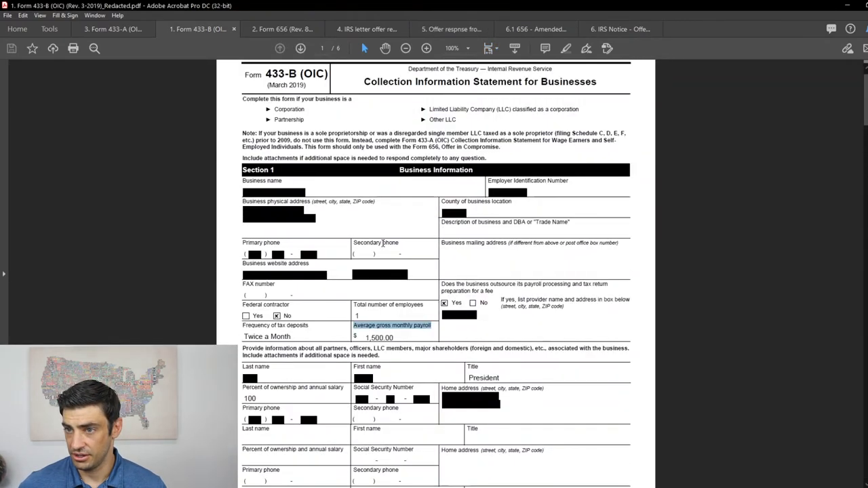
{"action": "scroll", "scroll_direction": "down", "scroll_amount": 3}
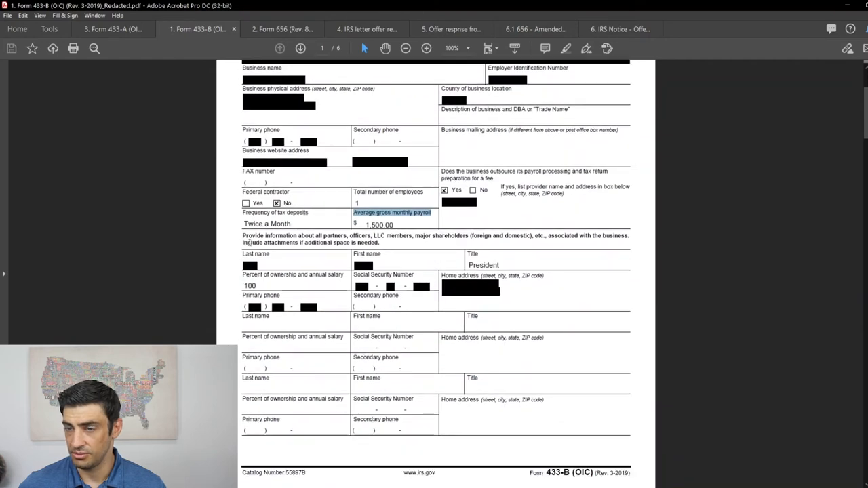
{"action": "scroll", "scroll_direction": "up", "scroll_amount": 3}
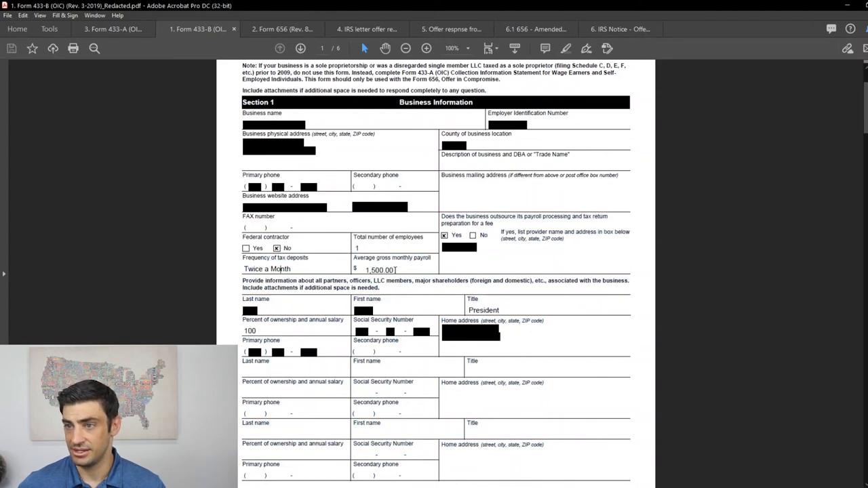
{"action": "double_click", "coordinate": [391, 258]}
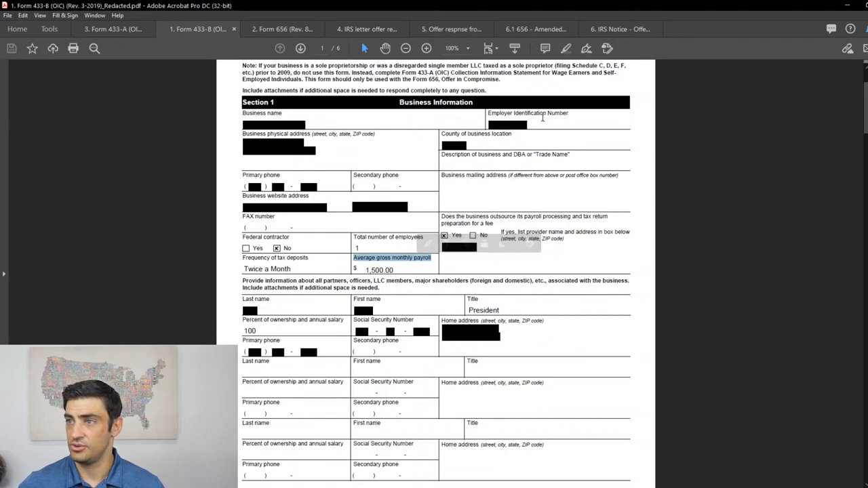
{"action": "left_click", "coordinate": [451, 29]}
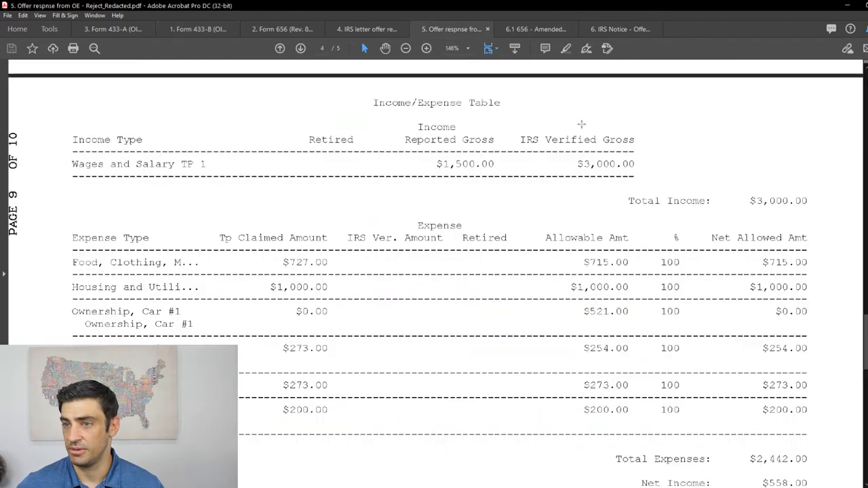
{"action": "left_click", "coordinate": [196, 29]}
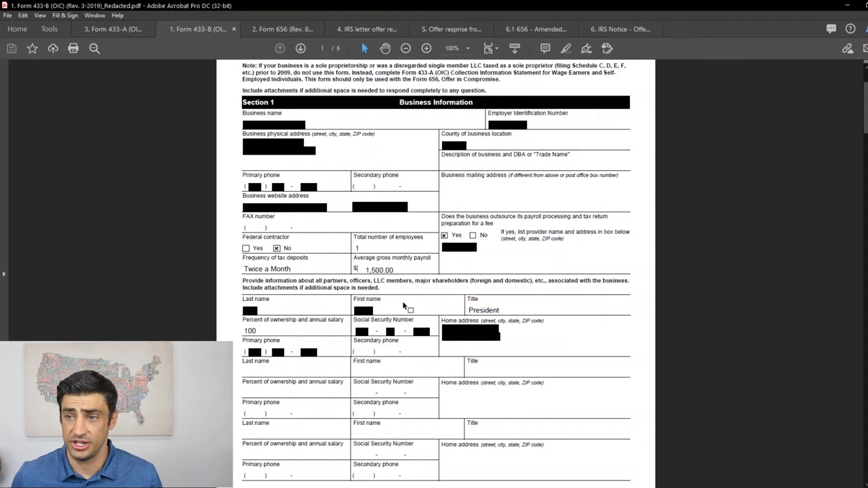
{"action": "left_click", "coordinate": [452, 28]}
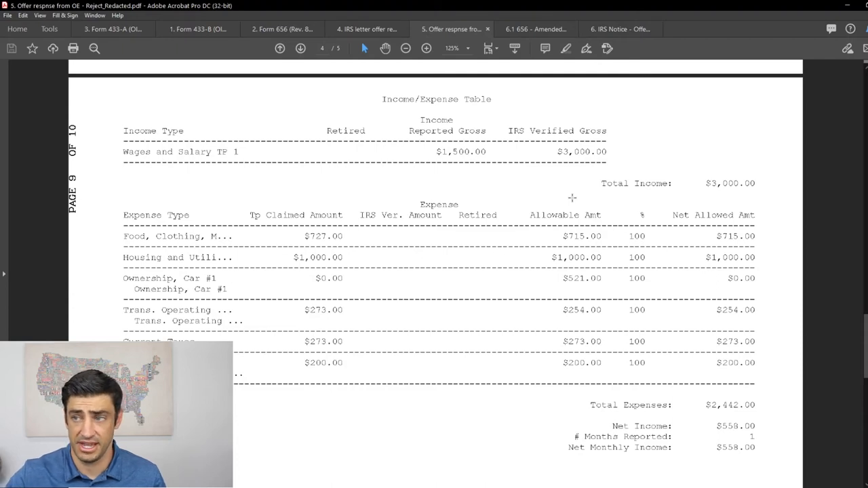
{"action": "mouse_move", "coordinate": [537, 205]}
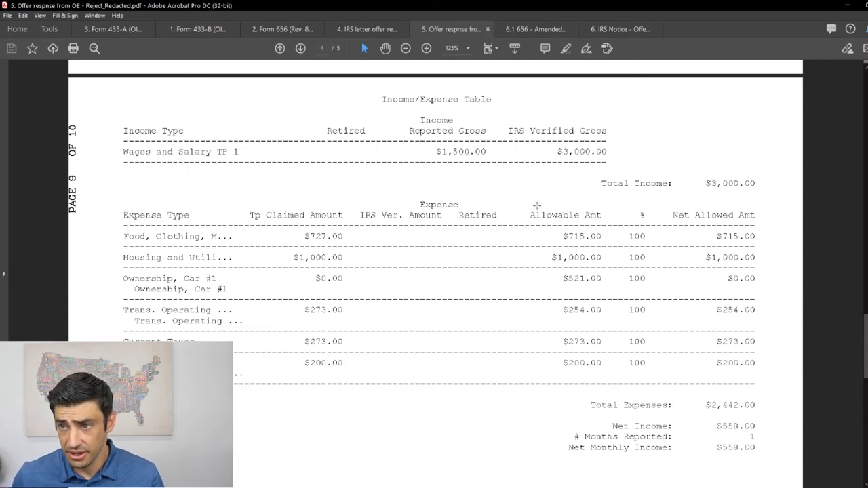
{"action": "mouse_move", "coordinate": [351, 243]}
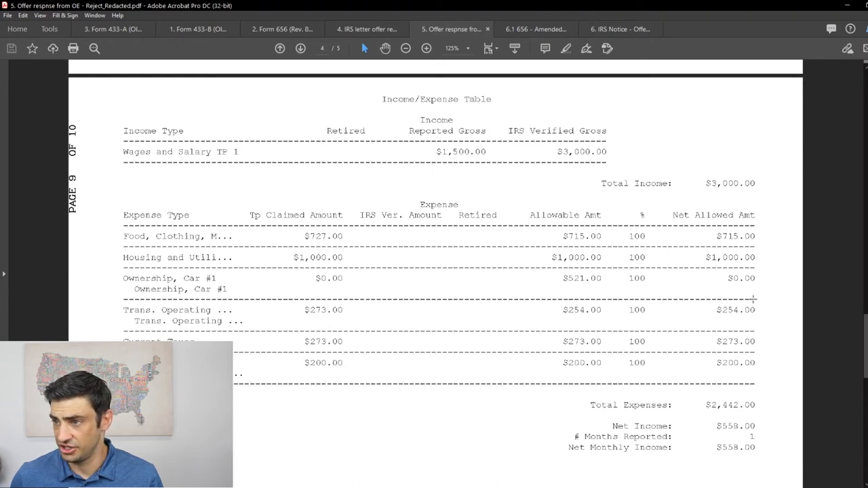
Scroll the offer response to the page 4 expense table and net monthly income.
{"action": "scroll", "scroll_direction": "down", "scroll_amount": 3}
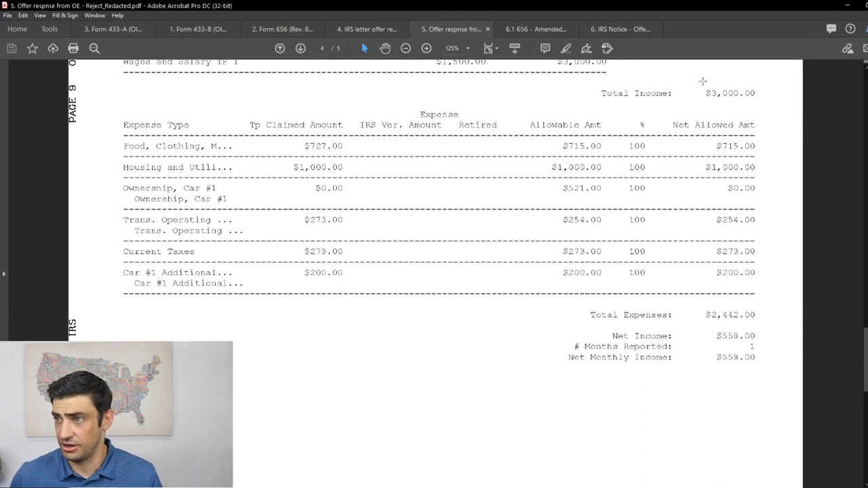
{"action": "scroll", "scroll_direction": "down", "scroll_amount": 3}
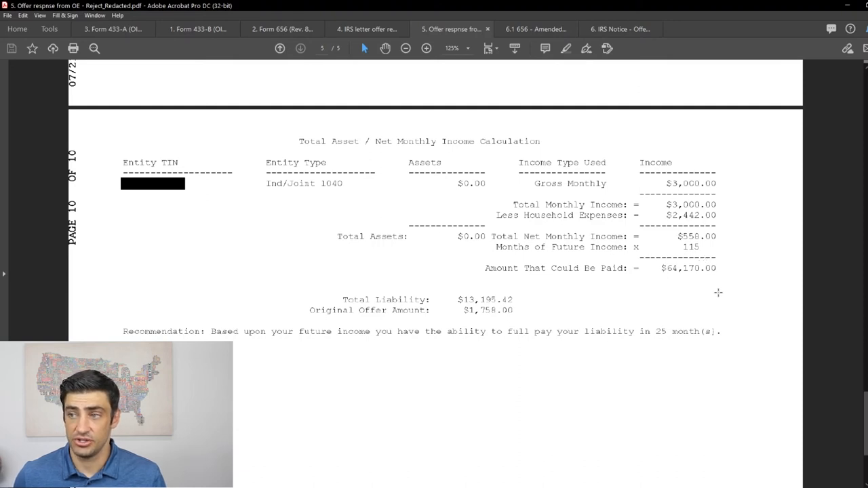
{"action": "mouse_move", "coordinate": [722, 241]}
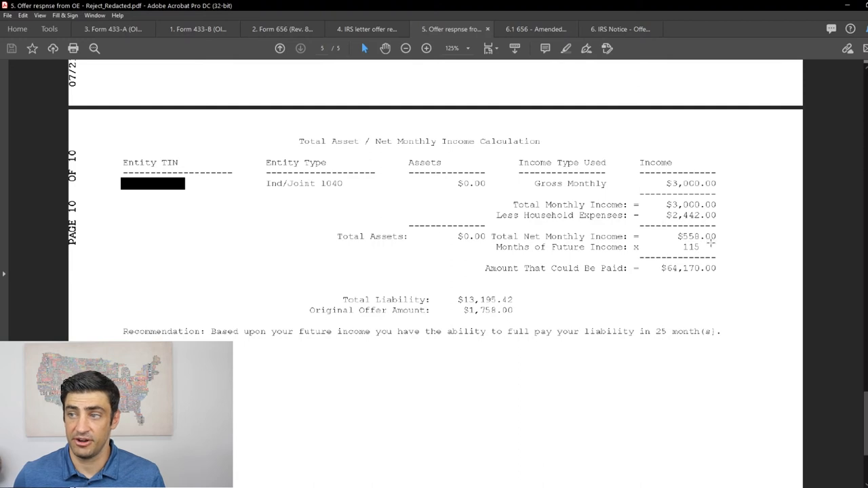
{"action": "mouse_move", "coordinate": [690, 270]}
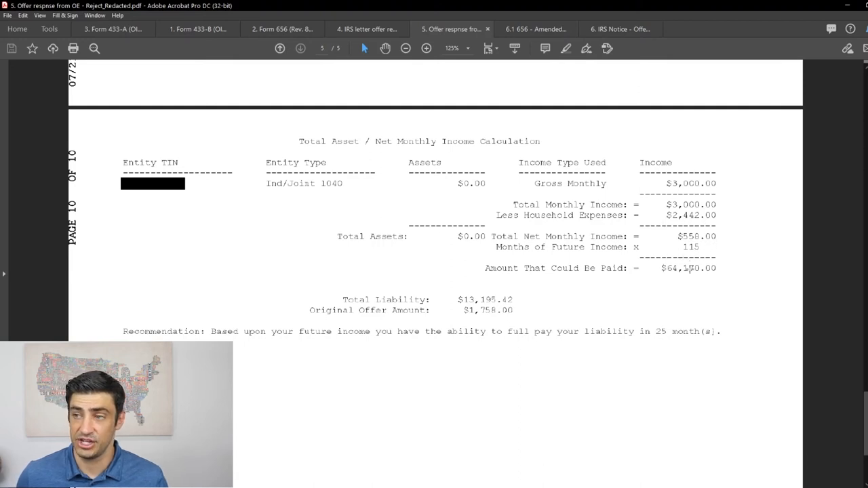
{"action": "mouse_move", "coordinate": [654, 277]}
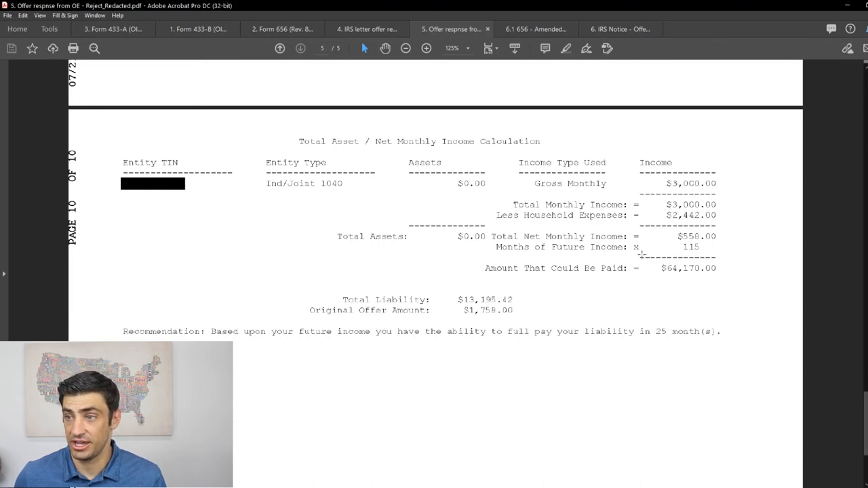
{"action": "mouse_move", "coordinate": [667, 294]}
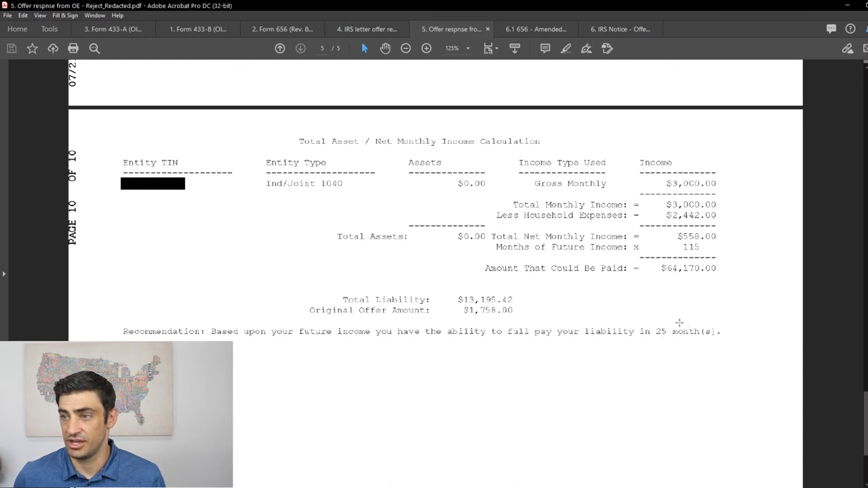
{"action": "mouse_move", "coordinate": [727, 231]}
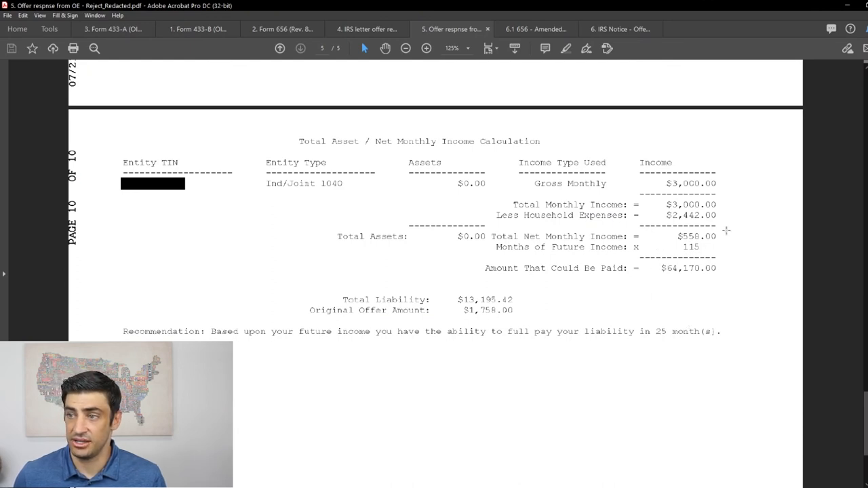
Drag to page 5 to view the asset and net monthly income calculation.
{"action": "left_click_drag", "start_coordinate": [726, 229], "coordinate": [453, 292]}
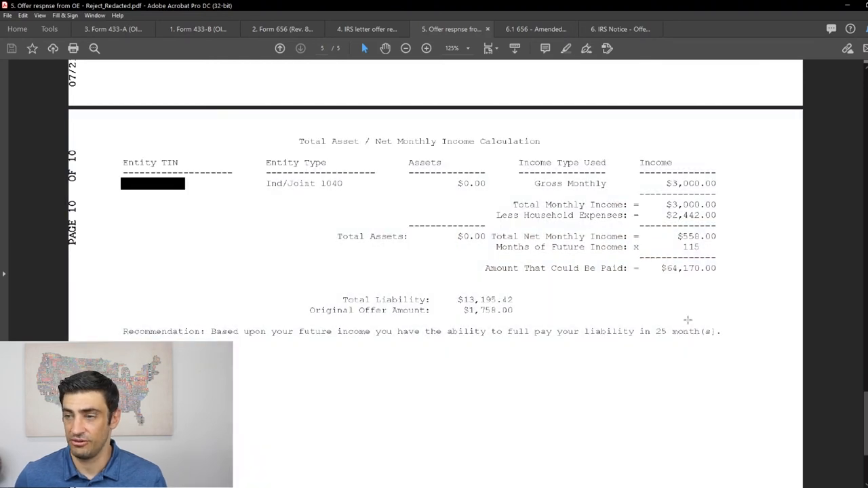
{"action": "mouse_move", "coordinate": [587, 316]}
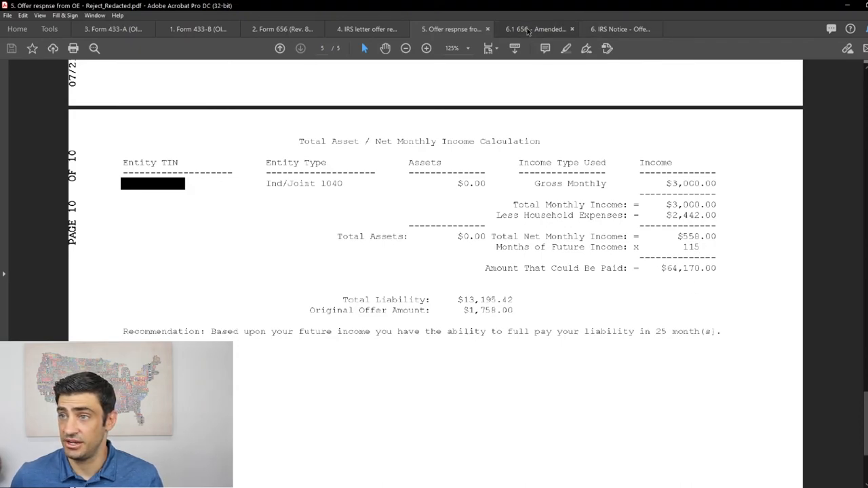
Open the '6.1 656 - Amended' tab from page 1 and scroll to Section 3.
{"action": "left_click", "coordinate": [536, 29]}
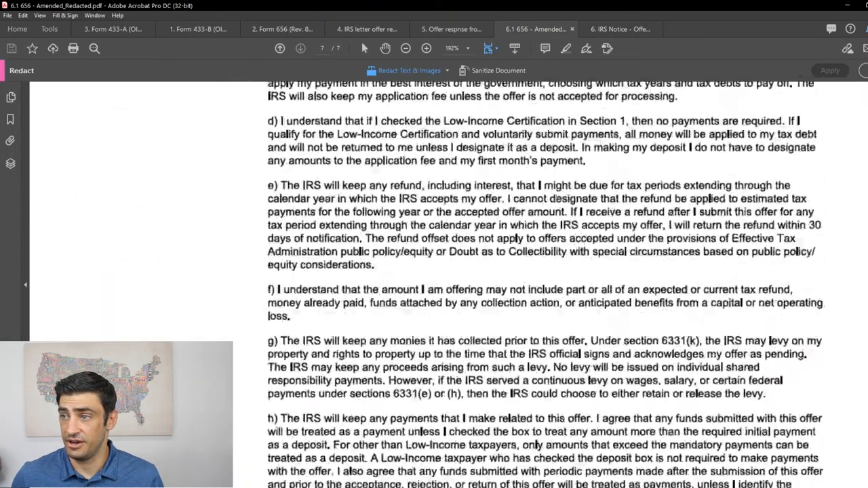
{"action": "left_click", "coordinate": [280, 47]}
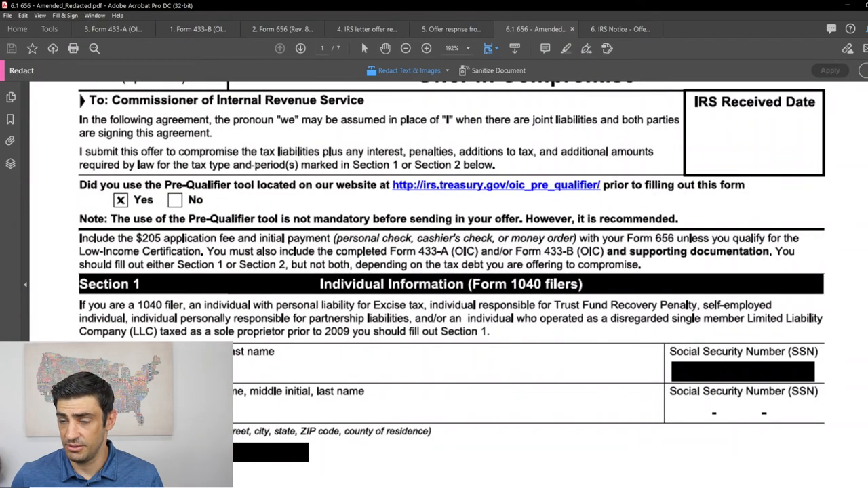
{"action": "scroll", "scroll_direction": "down", "scroll_amount": 3}
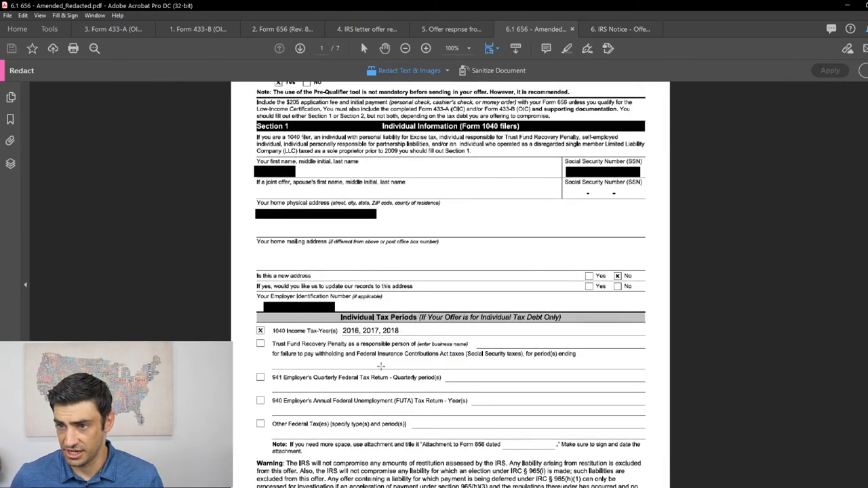
{"action": "scroll", "scroll_direction": "down", "scroll_amount": 3}
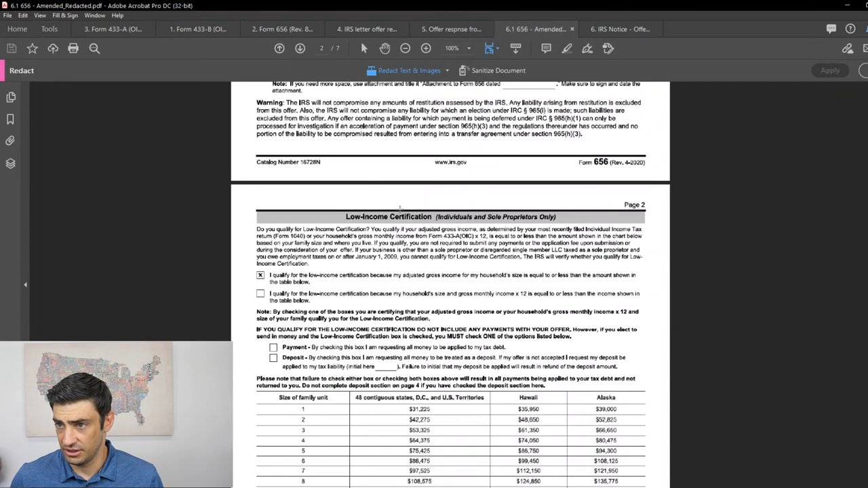
{"action": "scroll", "scroll_direction": "down", "scroll_amount": 3}
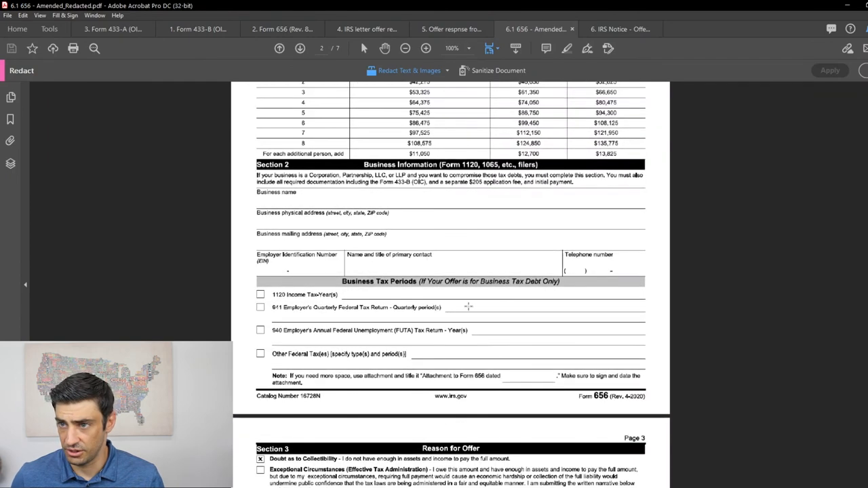
{"action": "scroll", "scroll_direction": "down", "scroll_amount": 3}
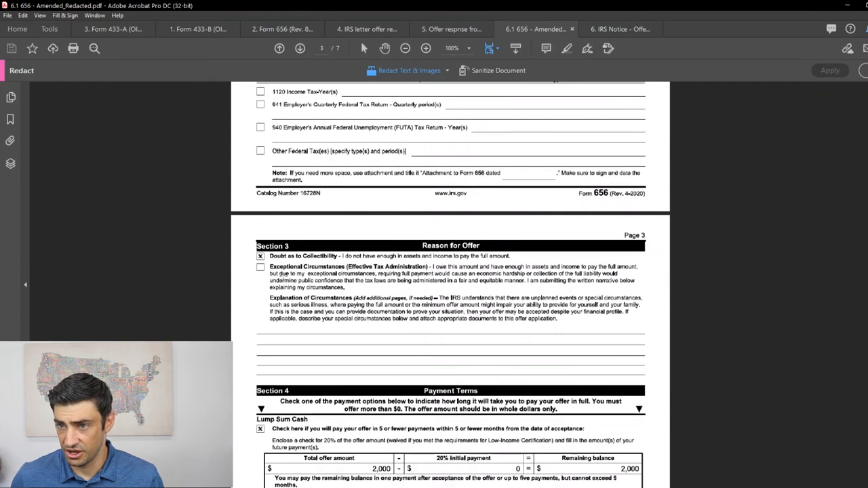
{"action": "scroll", "scroll_direction": "down", "scroll_amount": 3}
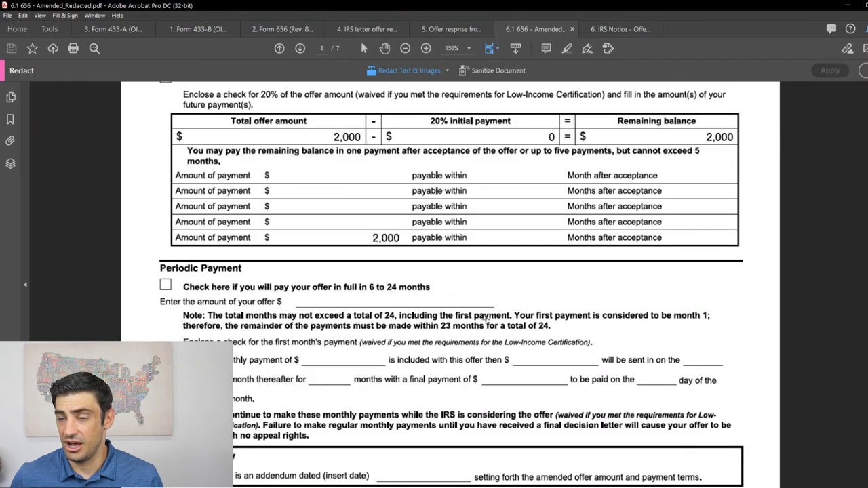
Scroll up the amended form, then open the August 20, 2020 IRS acceptance notice.
{"action": "scroll", "scroll_direction": "up", "scroll_amount": 3}
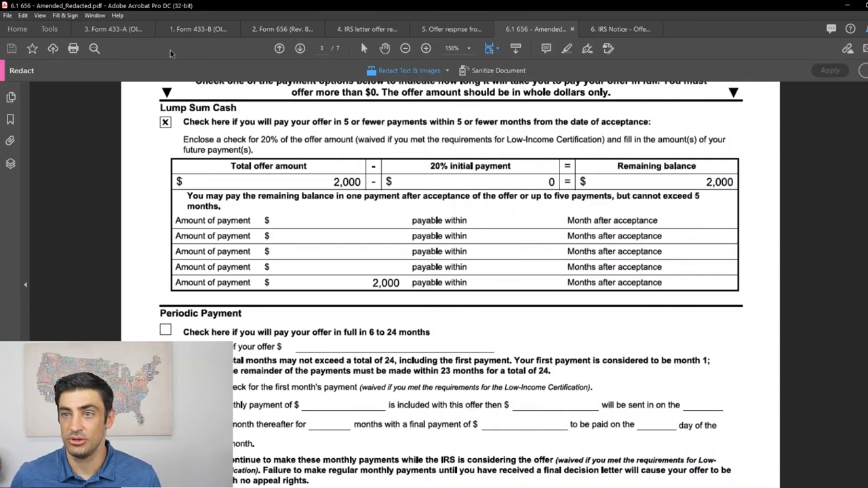
{"action": "scroll", "scroll_direction": "up", "scroll_amount": 3}
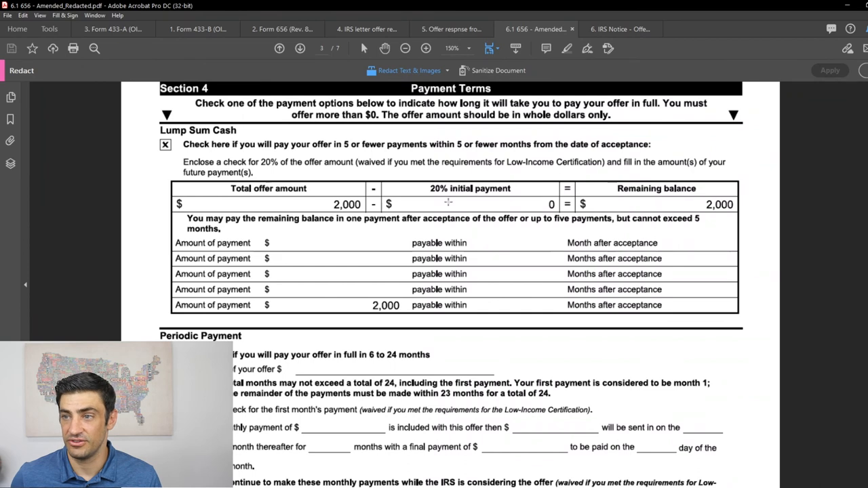
{"action": "mouse_move", "coordinate": [704, 242]}
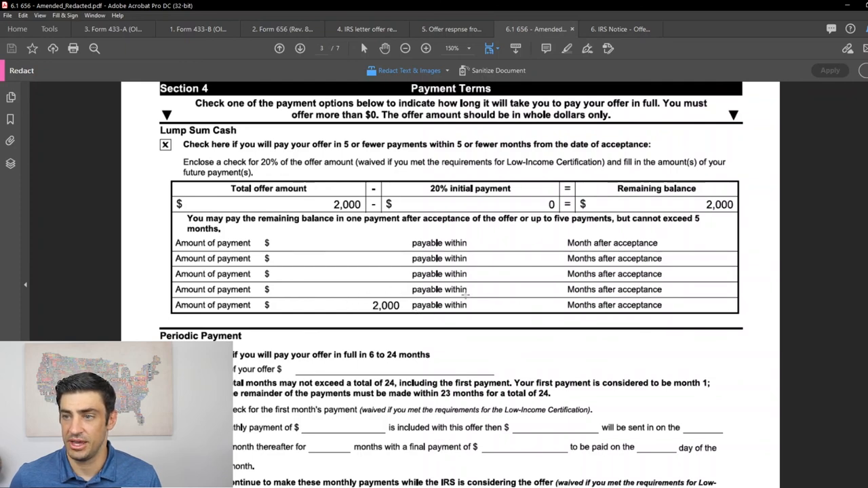
{"action": "mouse_move", "coordinate": [530, 312]}
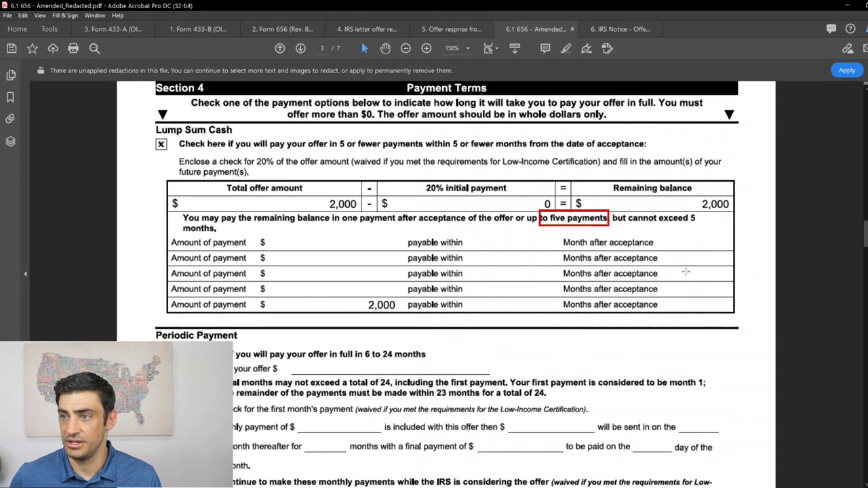
{"action": "mouse_move", "coordinate": [299, 247]}
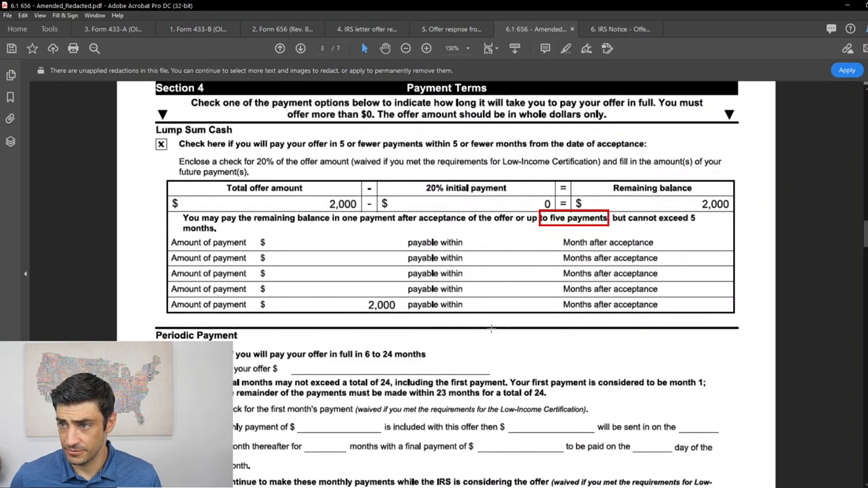
{"action": "left_click", "coordinate": [300, 48]}
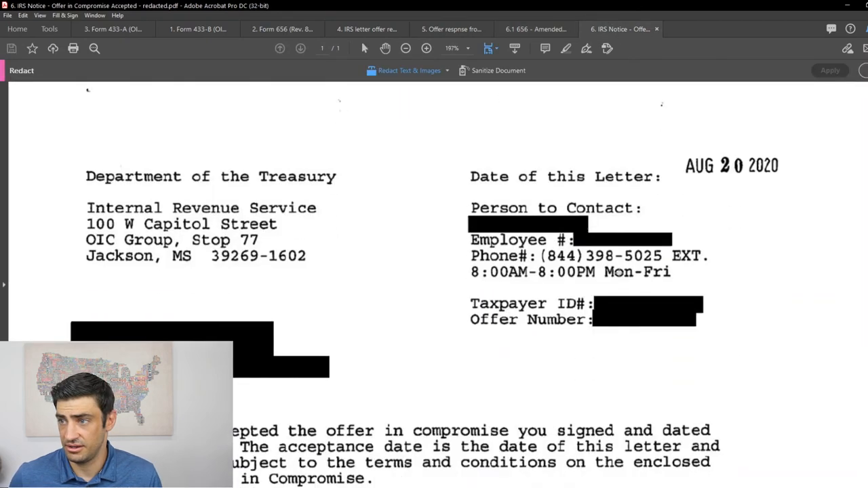
{"action": "scroll", "scroll_direction": "down", "scroll_amount": 3}
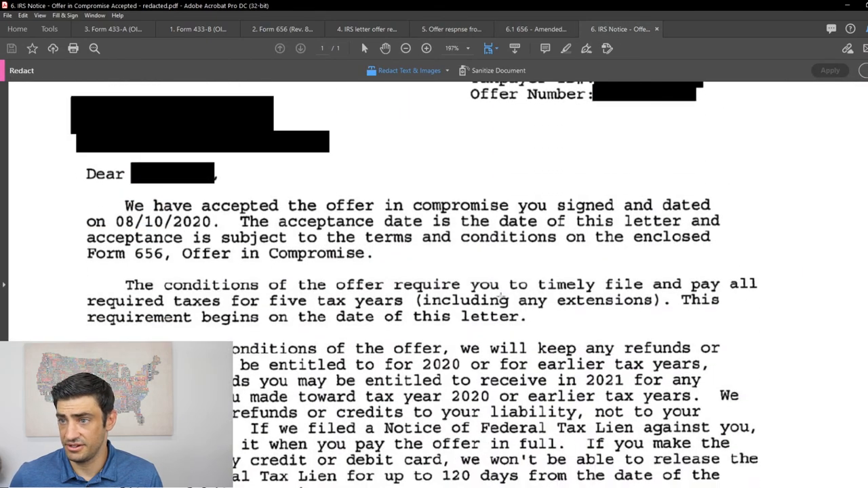
{"action": "scroll", "scroll_direction": "up", "scroll_amount": 3}
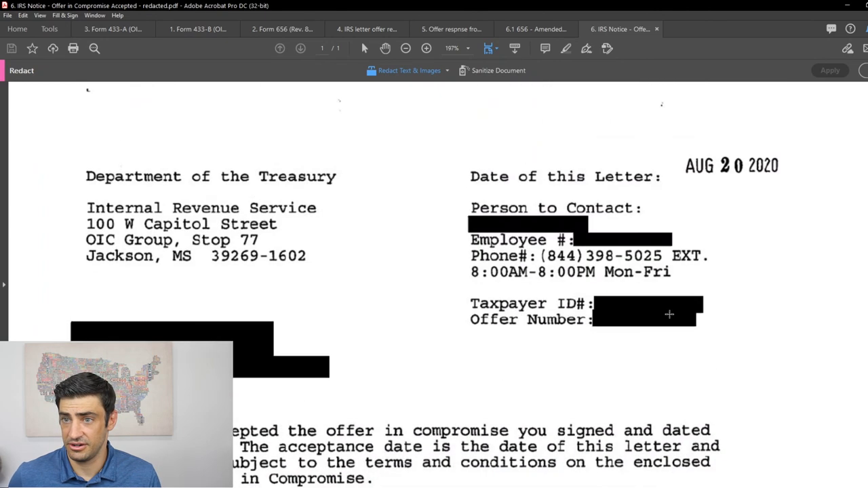
{"action": "mouse_move", "coordinate": [807, 363]}
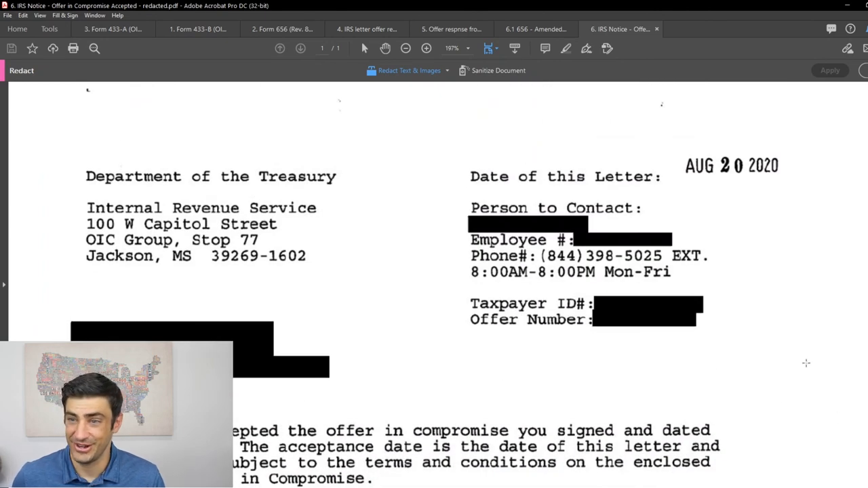
{"action": "scroll", "scroll_direction": "down", "scroll_amount": 3}
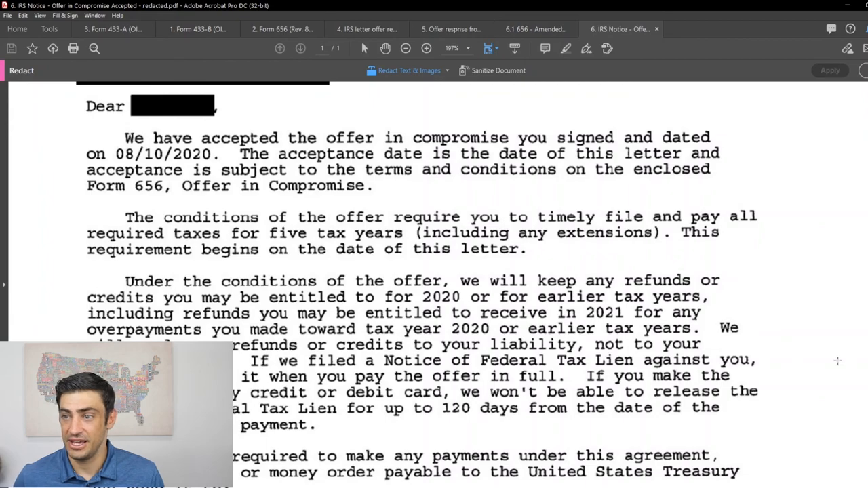
{"action": "scroll", "scroll_direction": "down", "scroll_amount": 3}
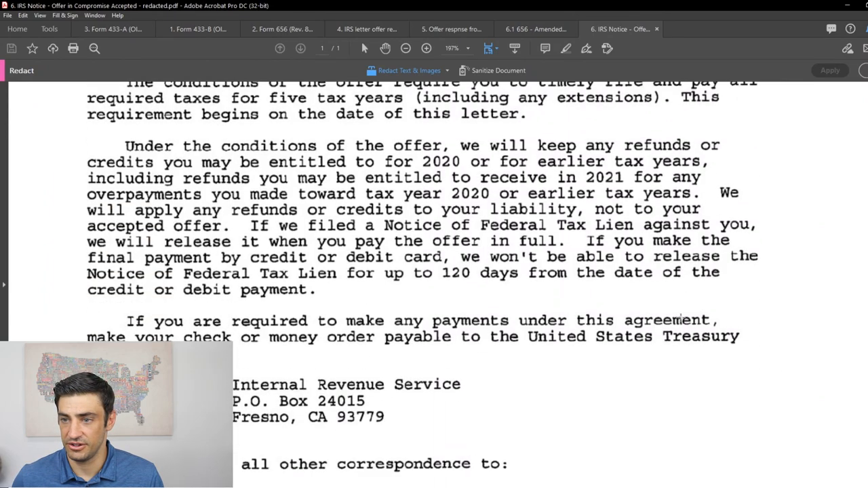
{"action": "scroll", "scroll_direction": "up", "scroll_amount": 3}
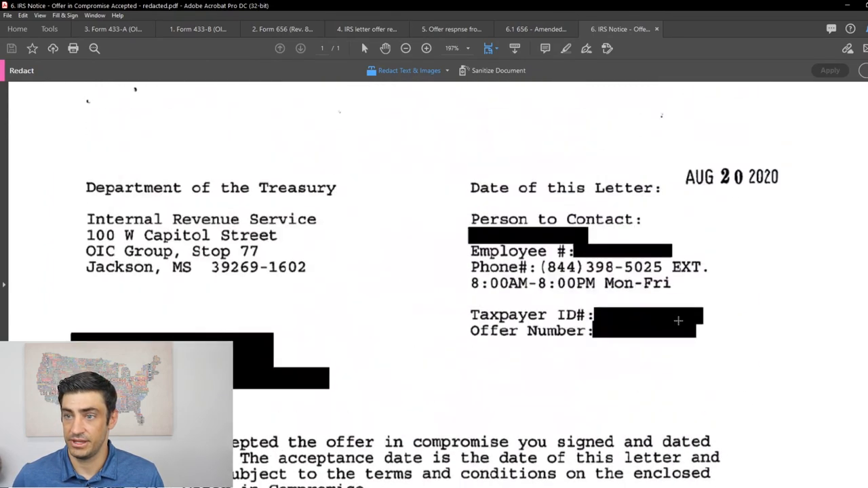